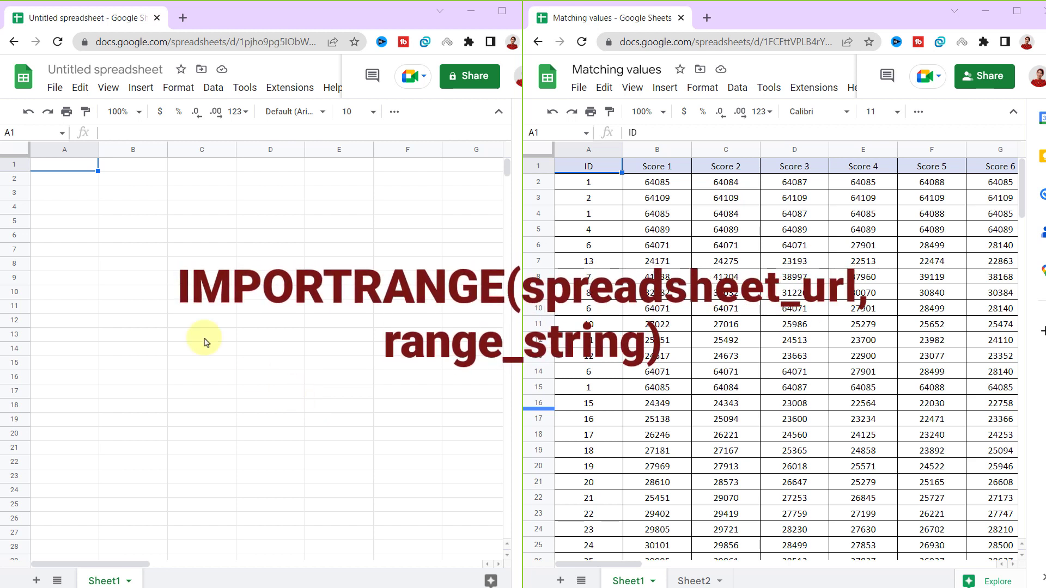
mouse_move(78, 242)
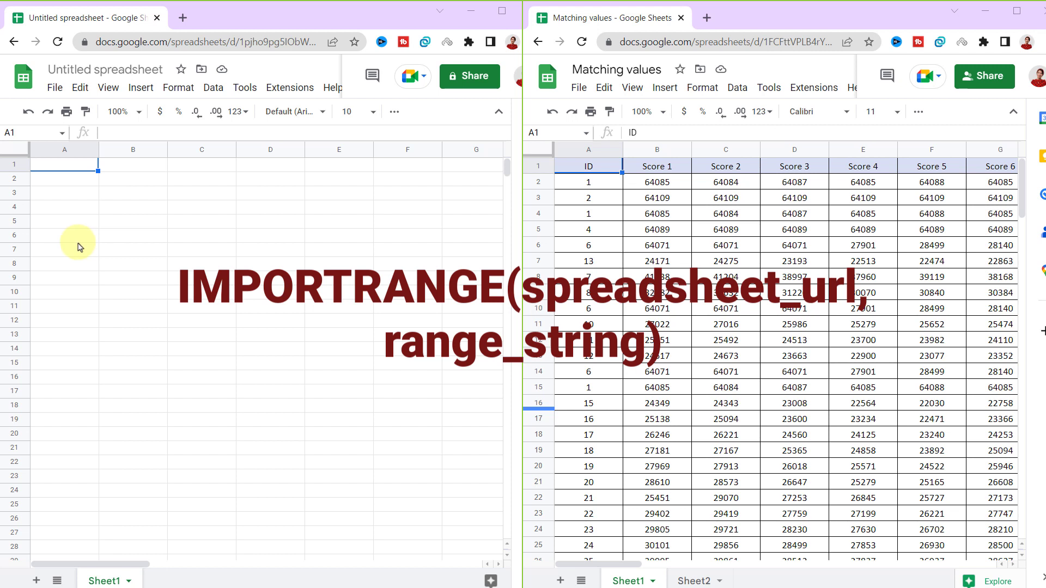
mouse_move(84, 250)
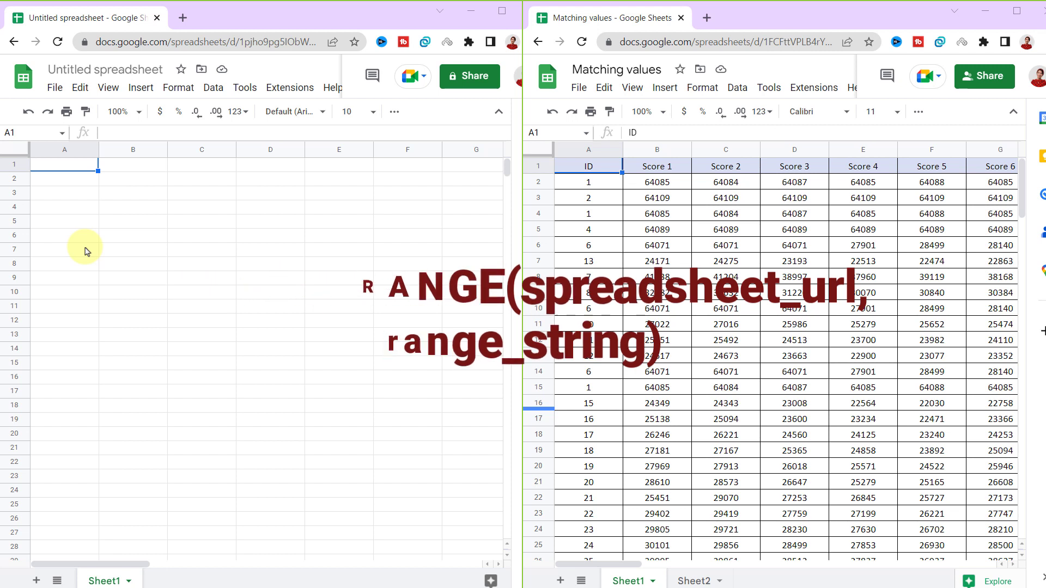
mouse_move(447, 336)
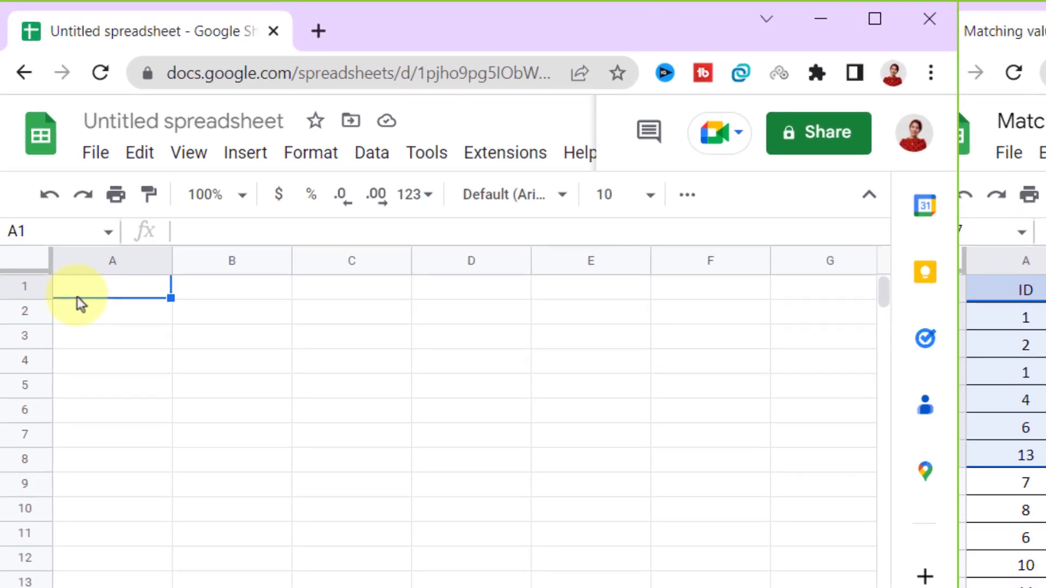
Start an IMPORTRANGE formula in A1 with the Matching values spreadsheet URL pasted in
text(=)
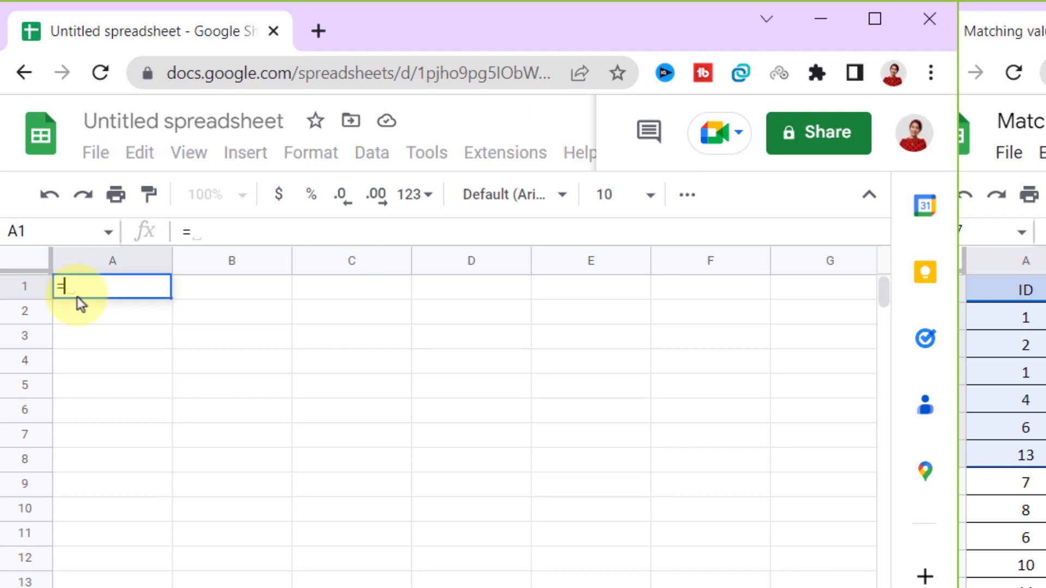
text(importran)
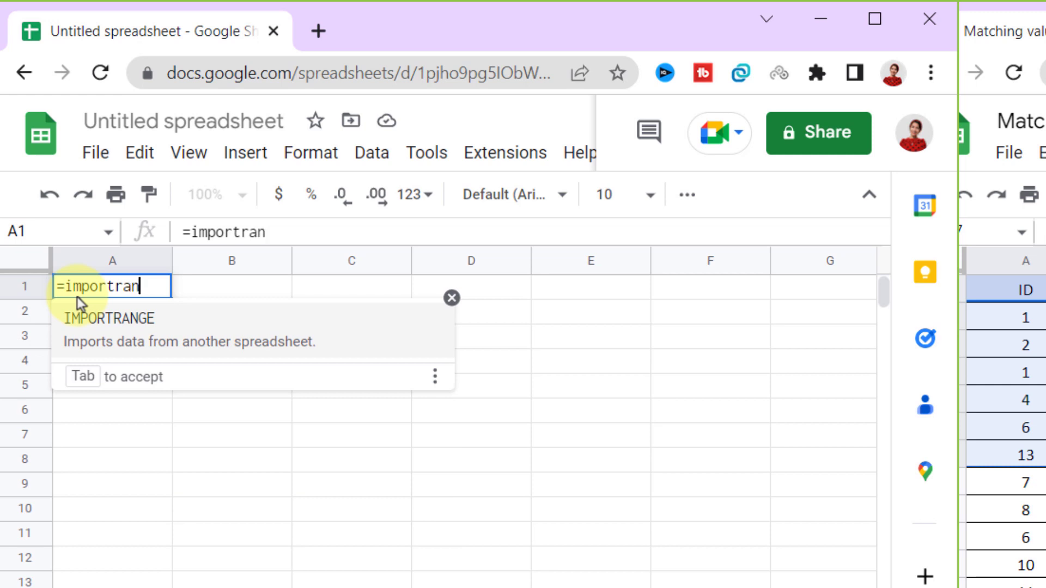
key(tab)
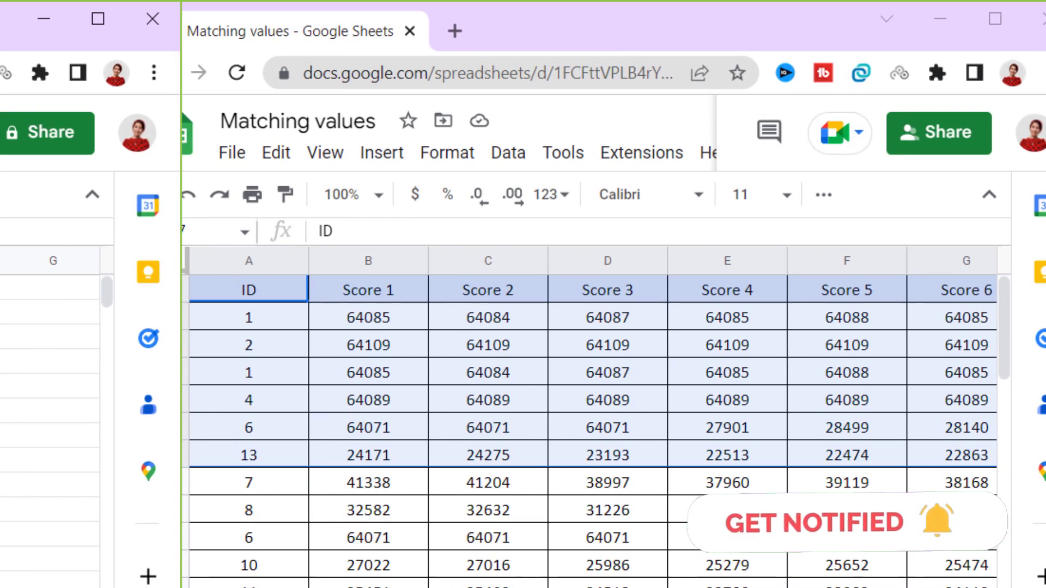
right_click(407, 74)
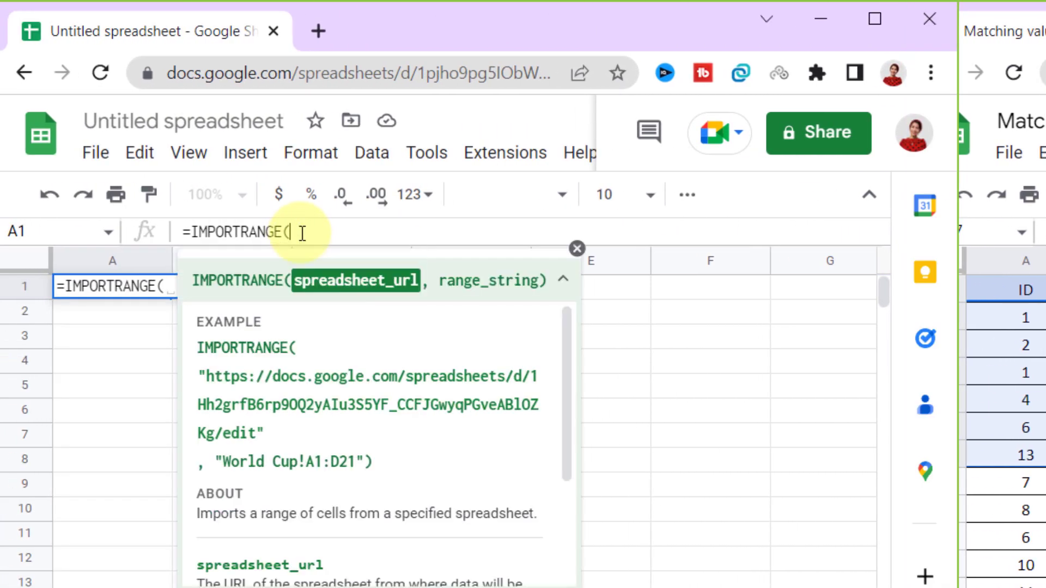
right_click(299, 231)
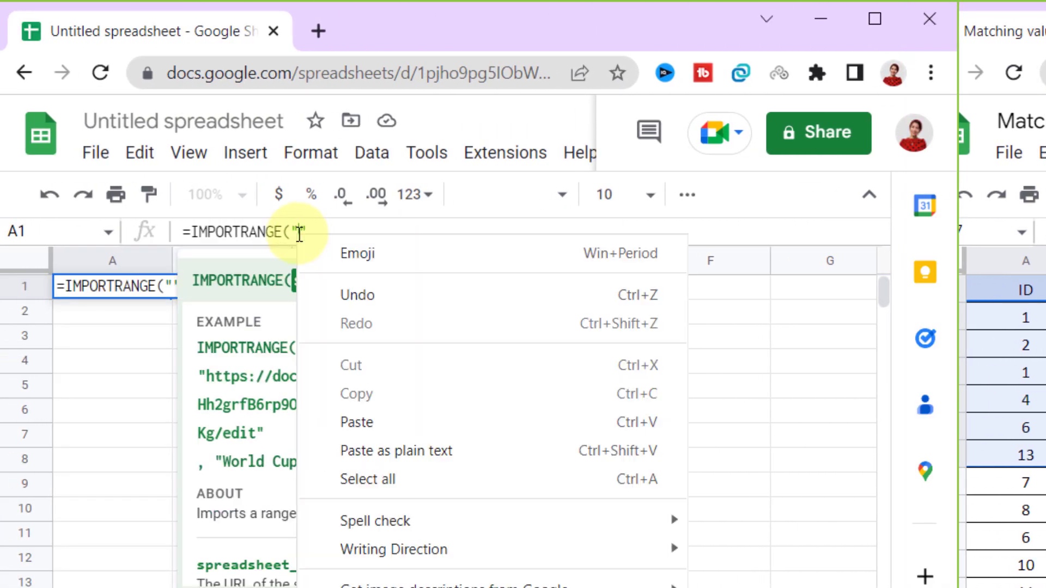
click(357, 421)
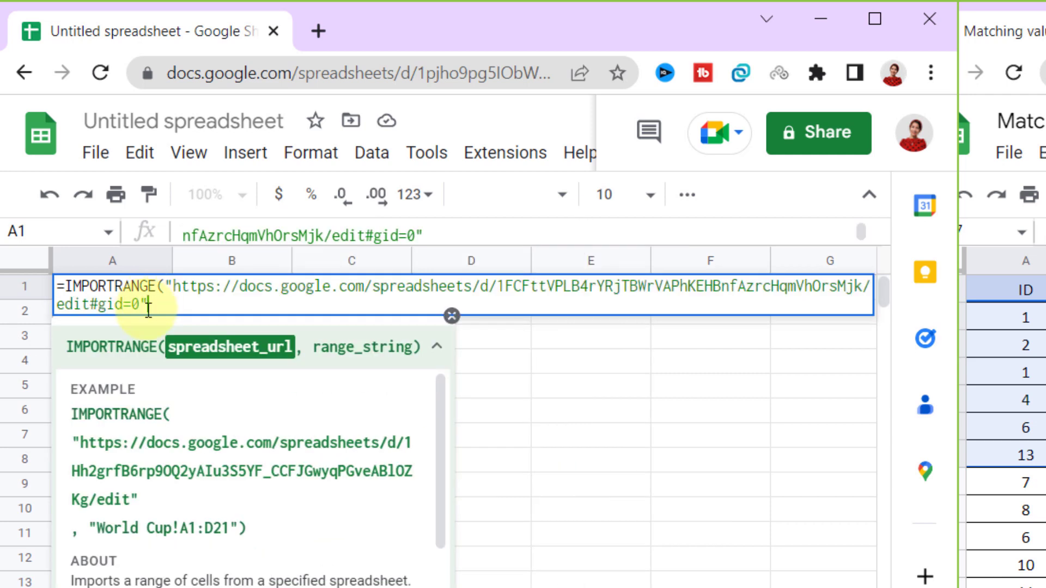
Add "Sheet1!A1:G8" as the range argument of the IMPORTRANGE formula
text(,)
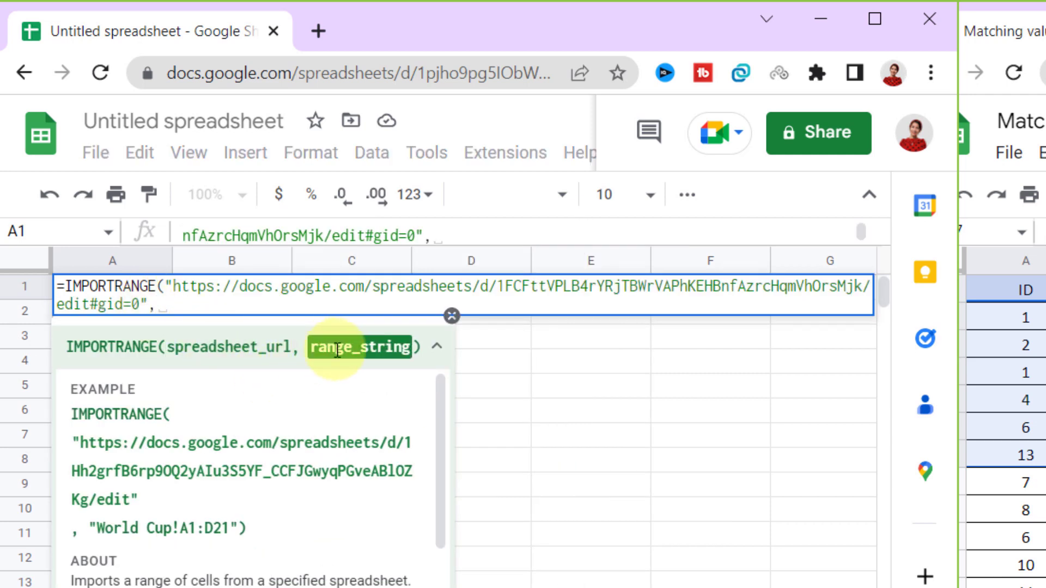
mouse_move(385, 352)
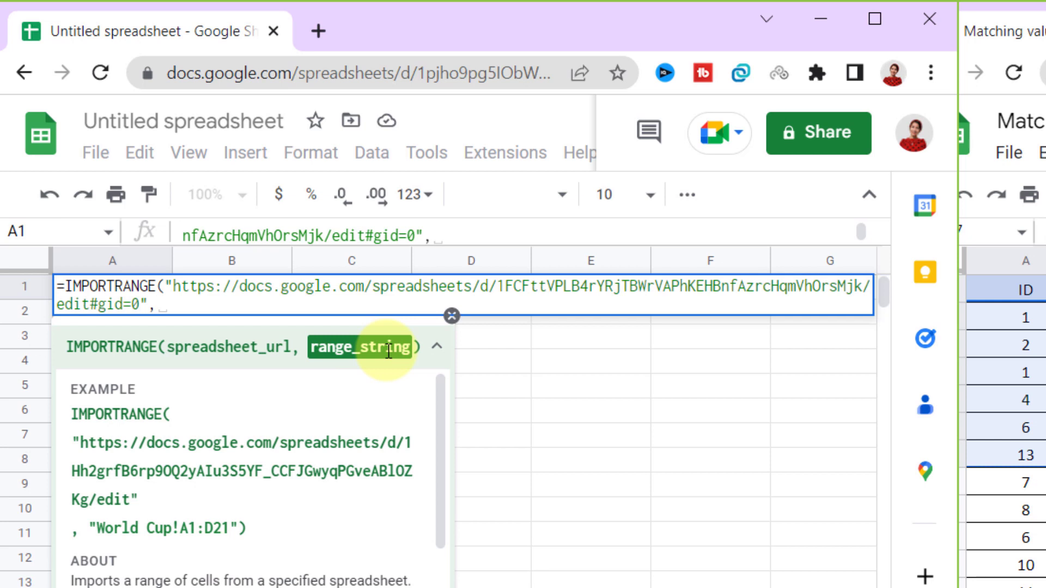
text("Sheet1!)
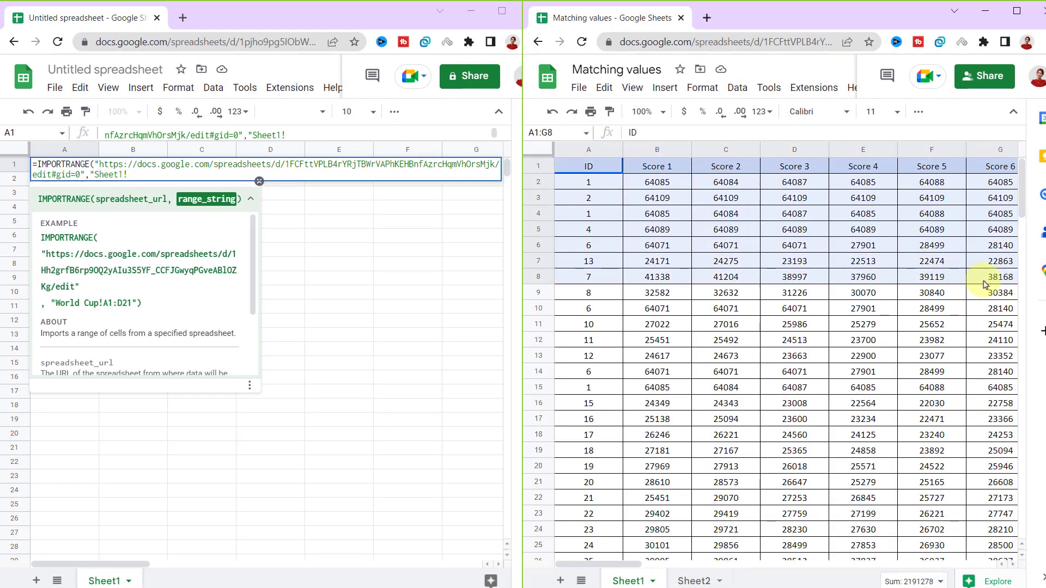
click(551, 132)
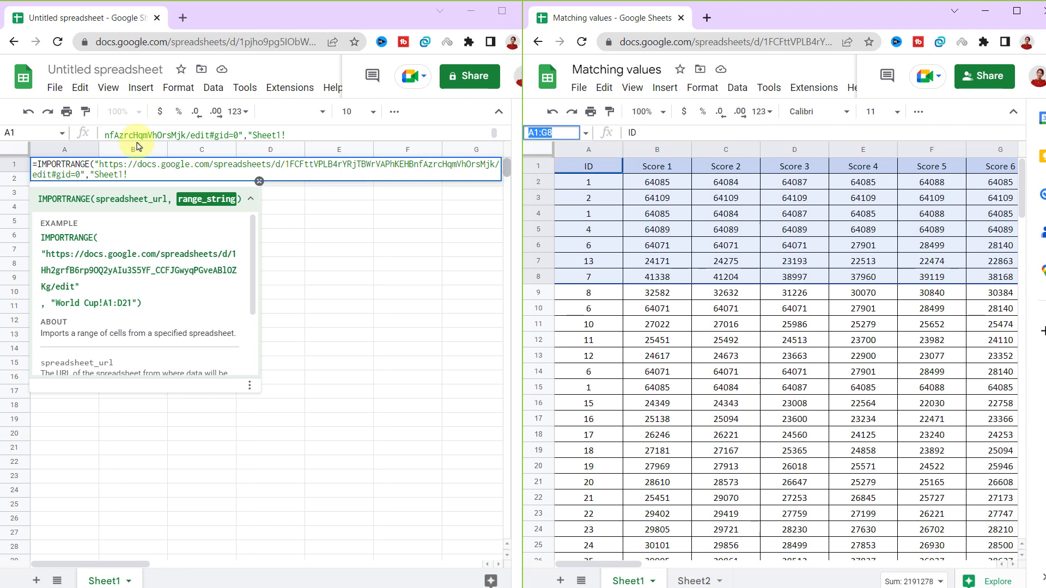
text(A1:G8)
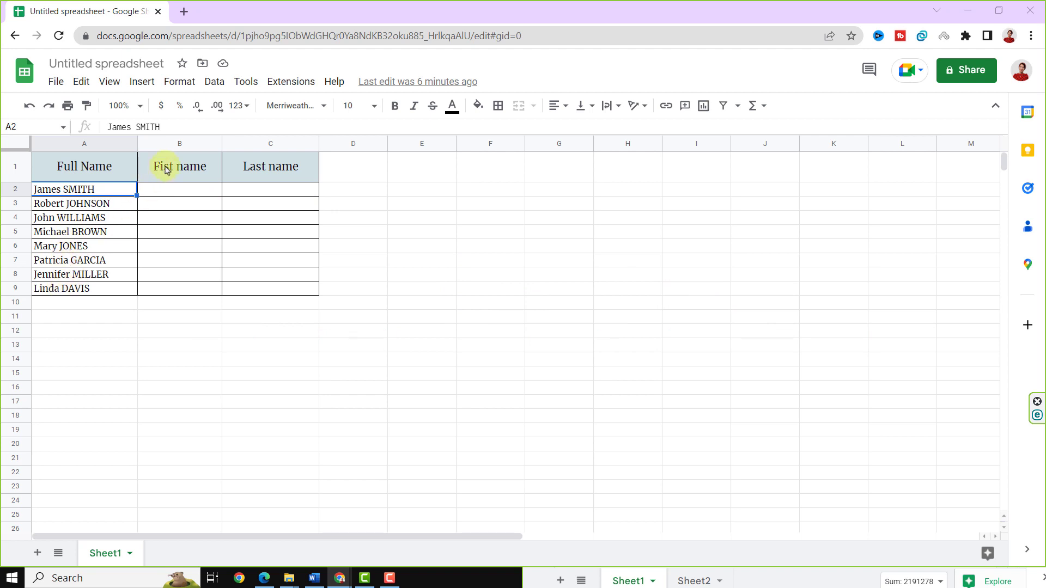
mouse_move(270, 167)
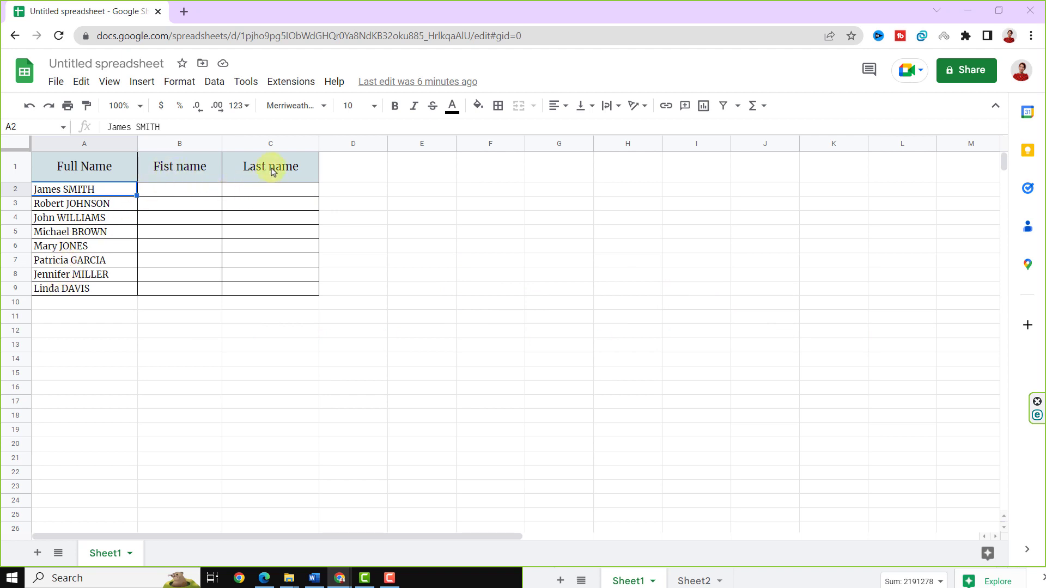
mouse_move(205, 217)
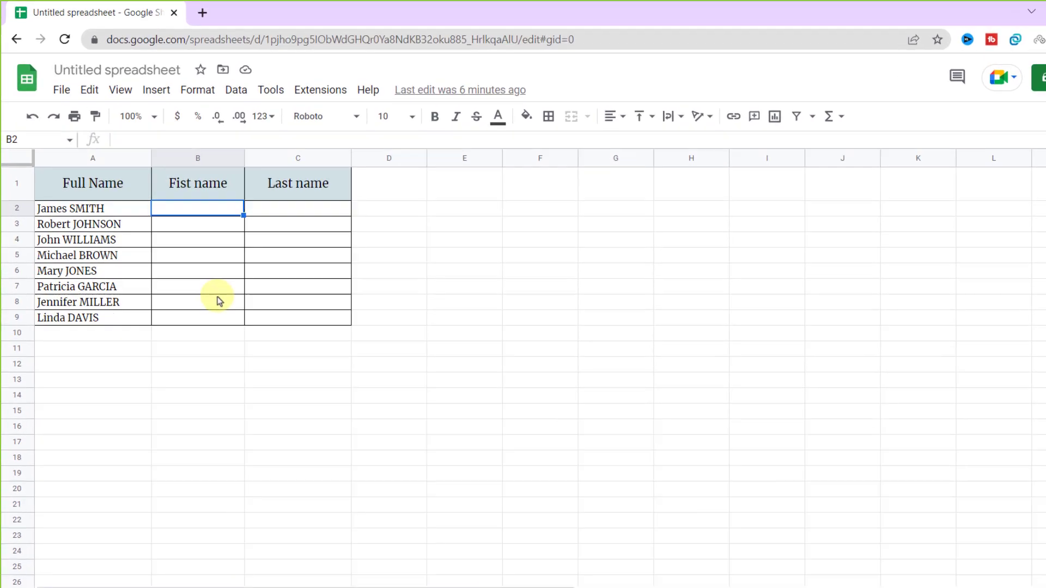
Enter =SPLIT(A2," ") in B2 to separate James and SMITH
text(=SPLIT()
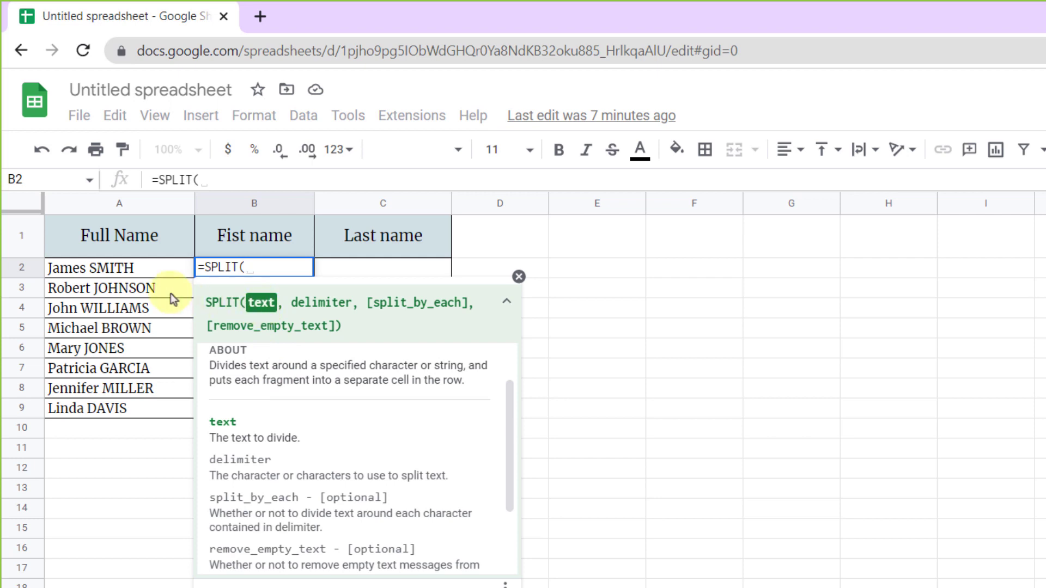
click(119, 267)
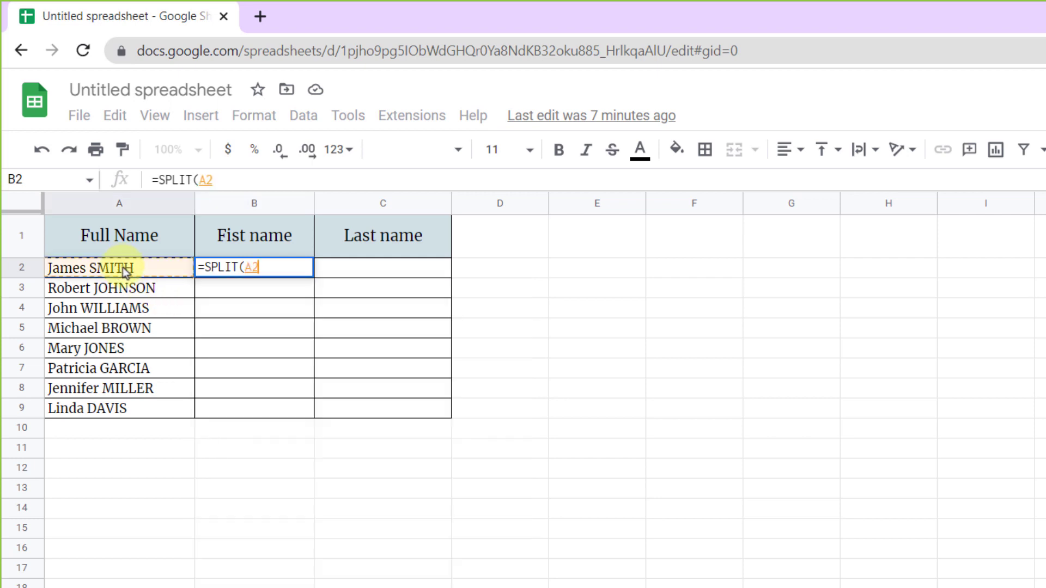
mouse_move(249, 334)
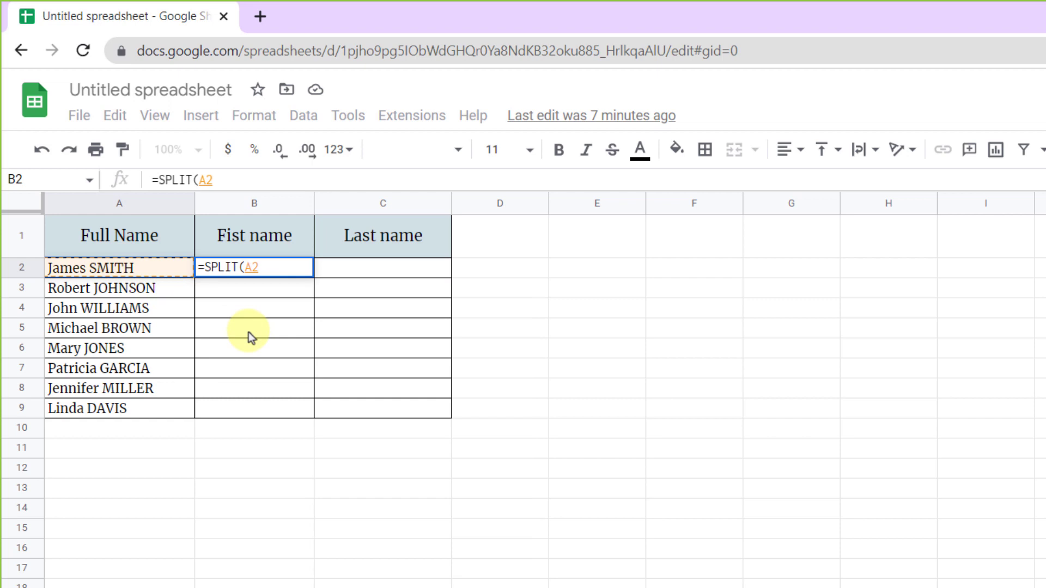
text(,)
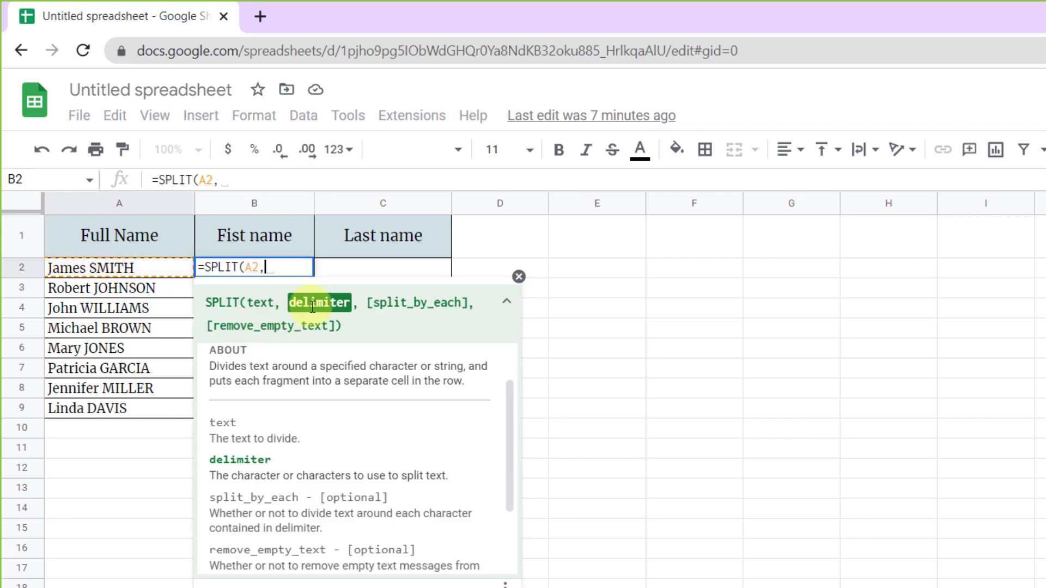
mouse_move(87, 276)
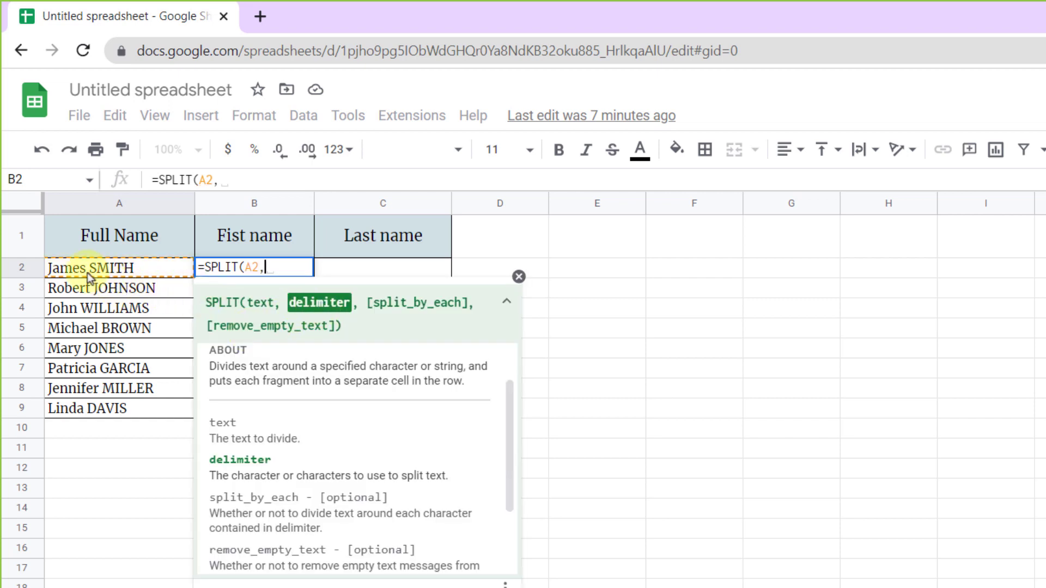
mouse_move(240, 437)
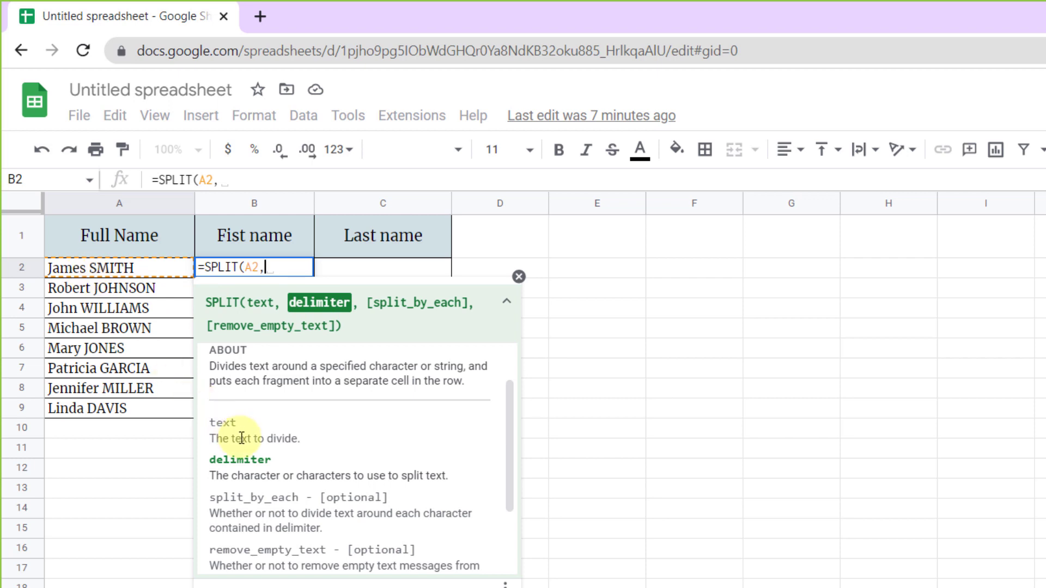
text(")
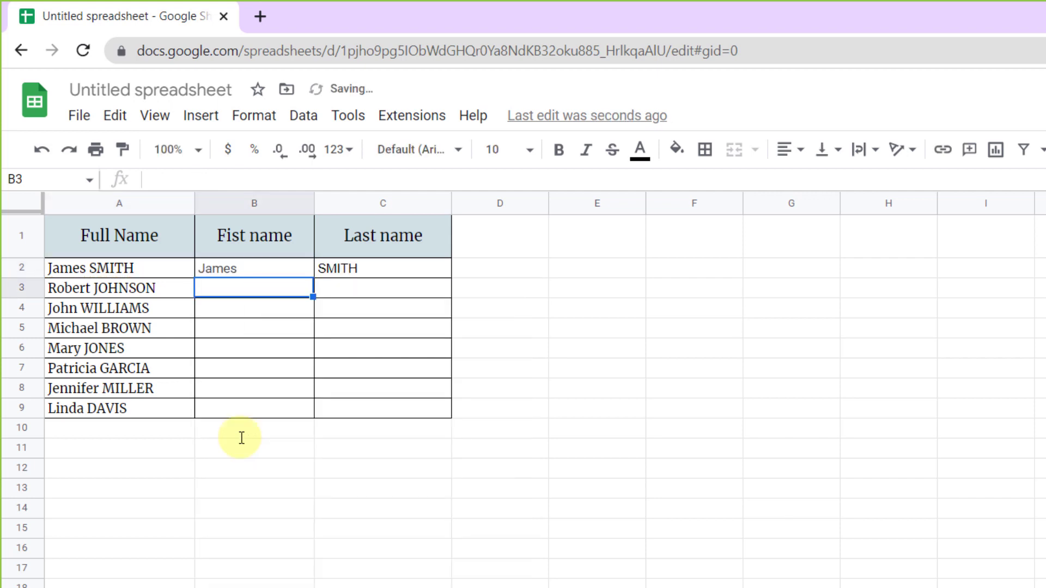
mouse_move(331, 284)
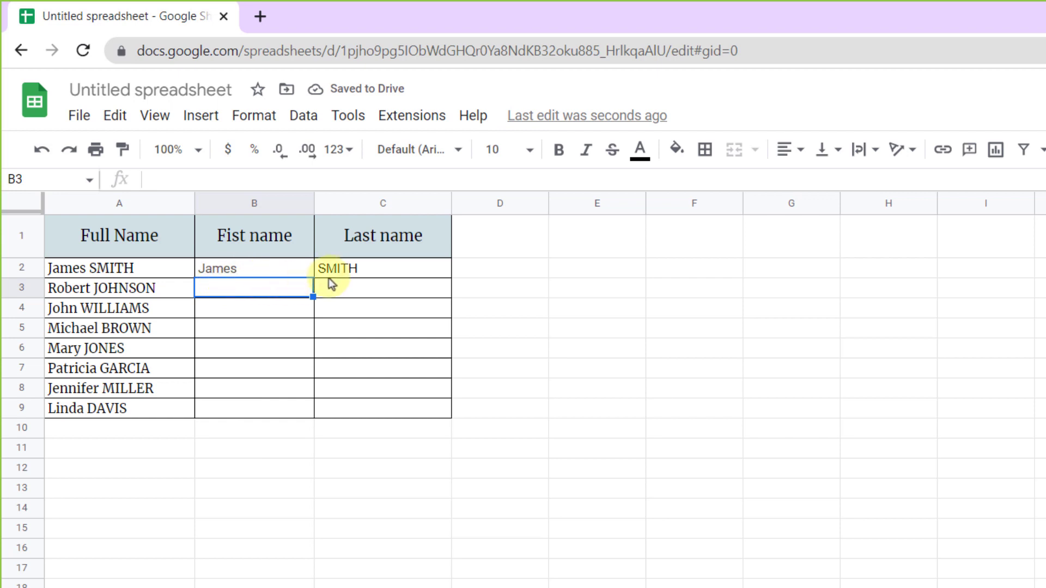
mouse_move(344, 276)
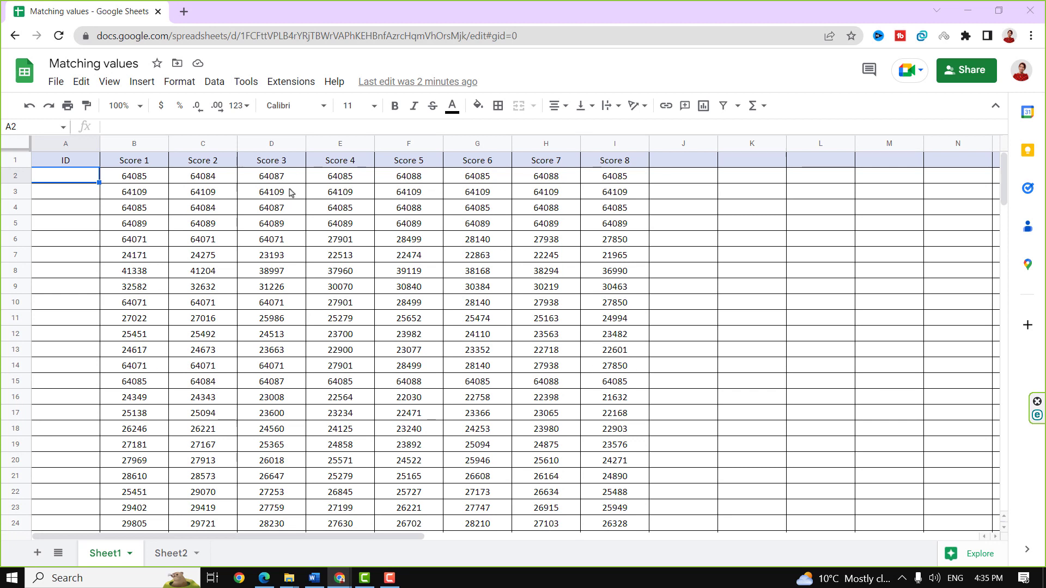
mouse_move(79, 179)
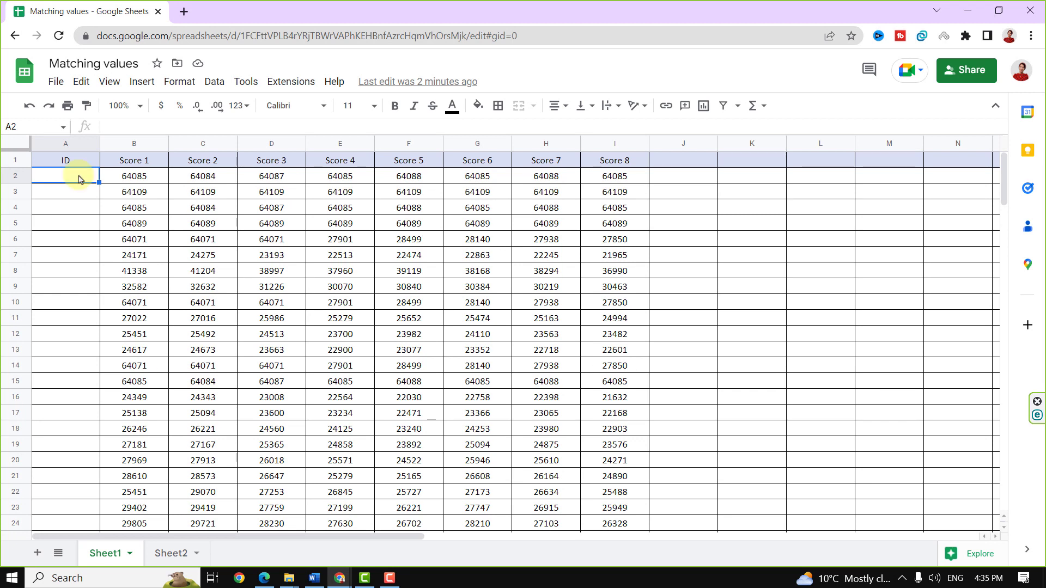
Clear the existing ID numbers 1 to 5 from the ID column
text(2)
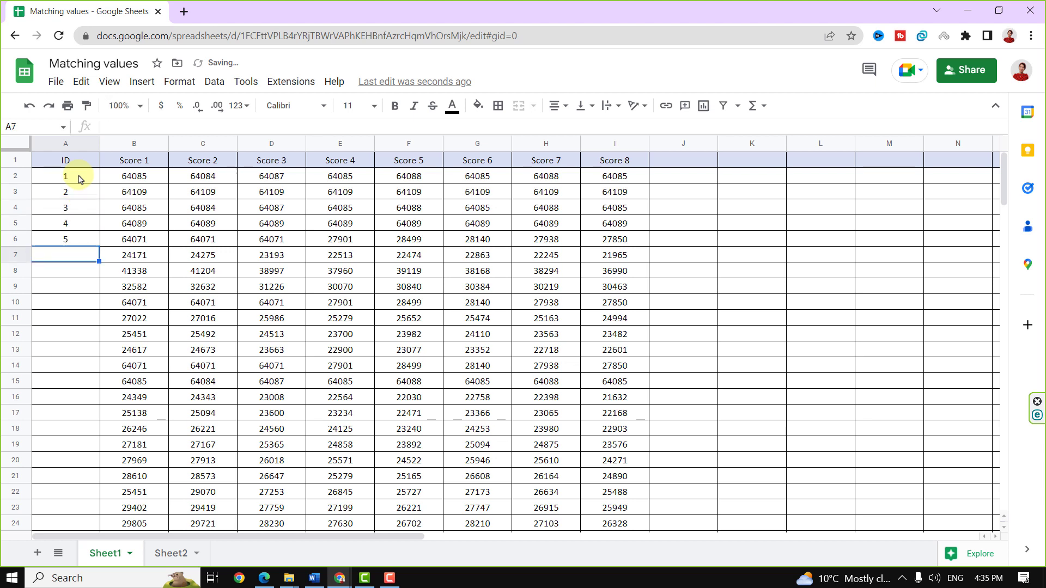
drag(65, 176, 65, 238)
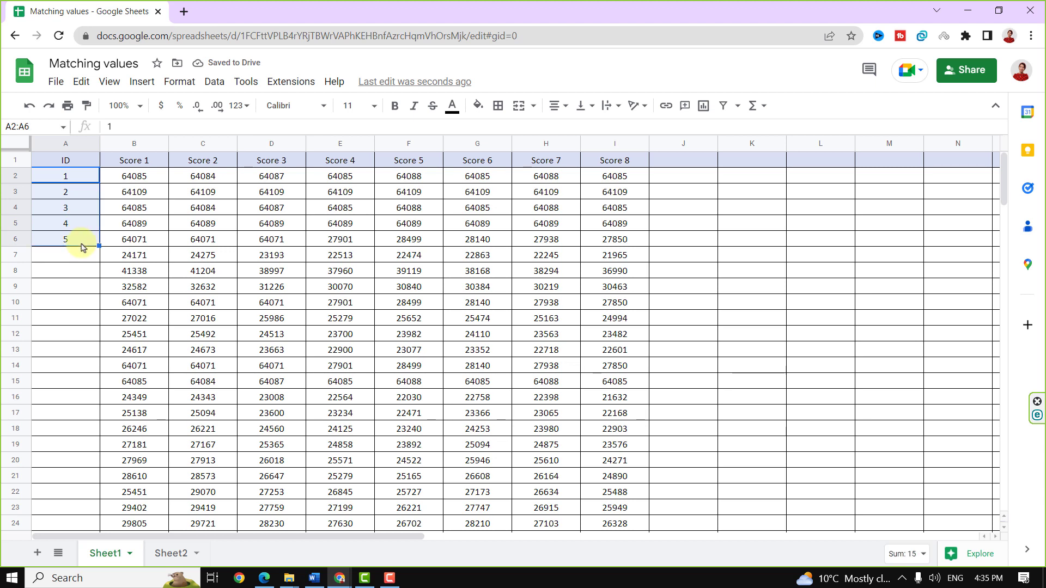
key(Delete)
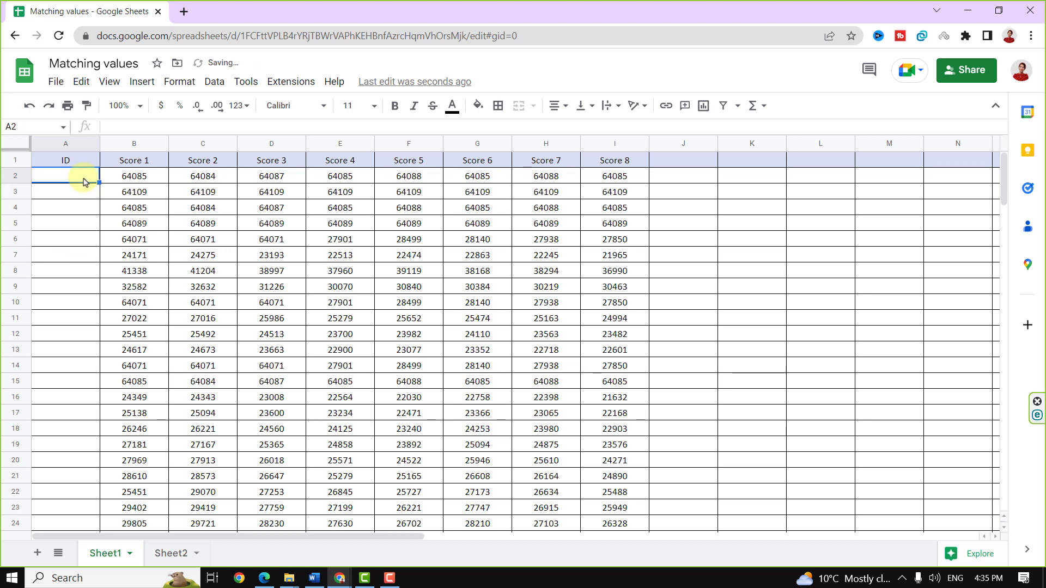
scroll(down, 3)
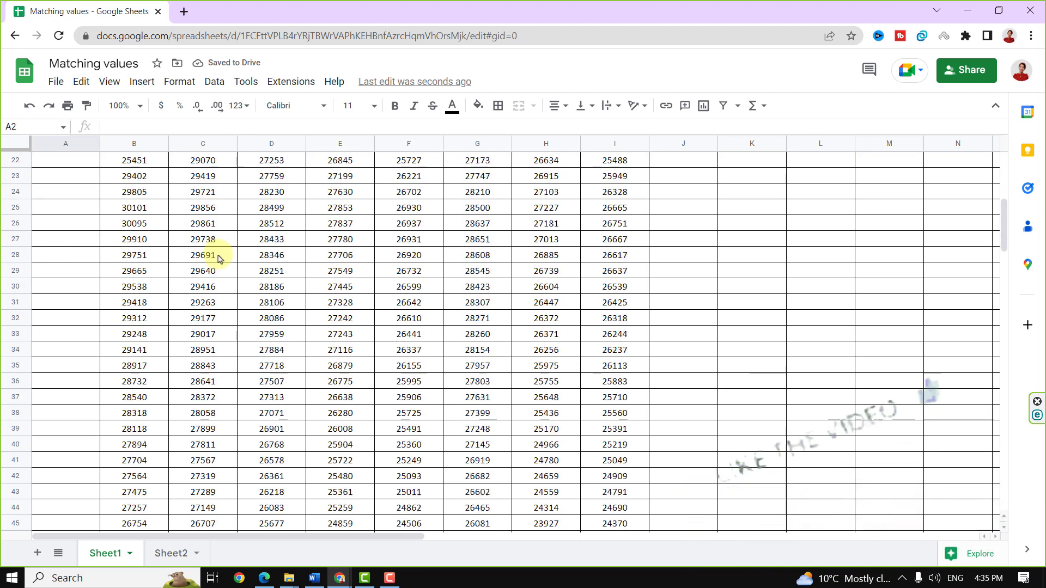
scroll(down, 3)
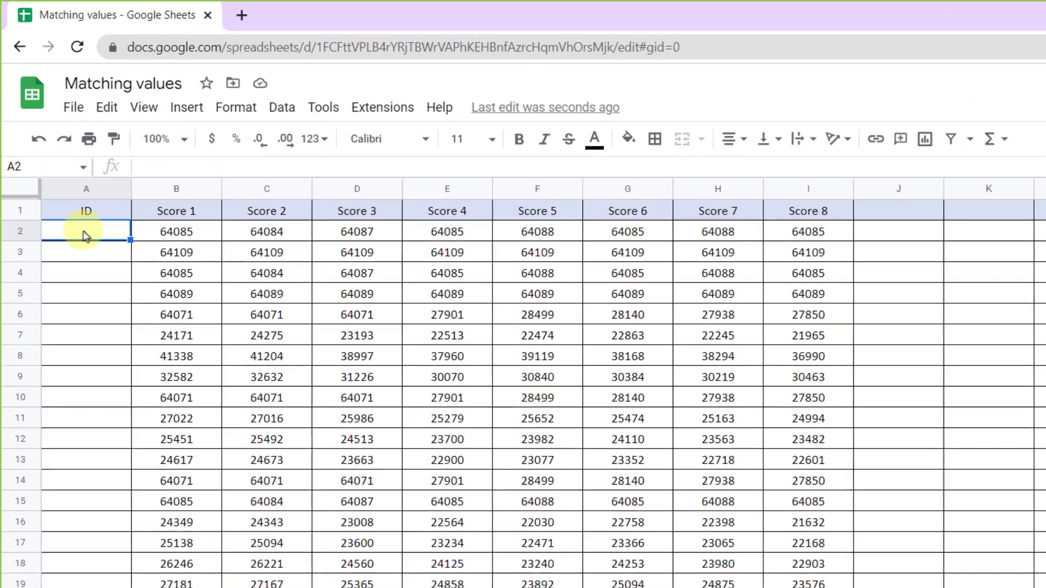
Enter =SEQUENCE(100) in A2 to generate IDs 1 to 100
text(=)
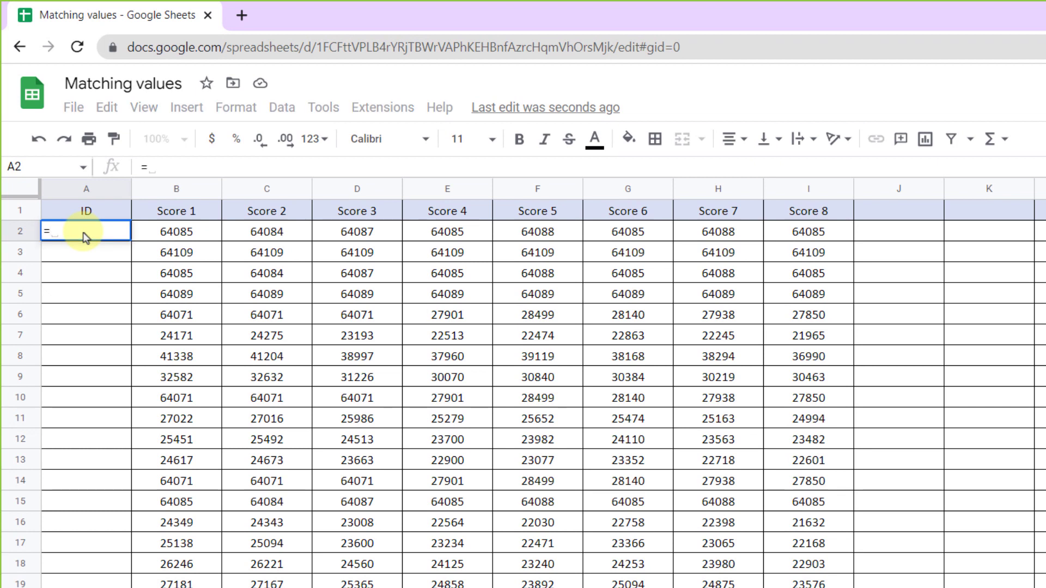
text(se)
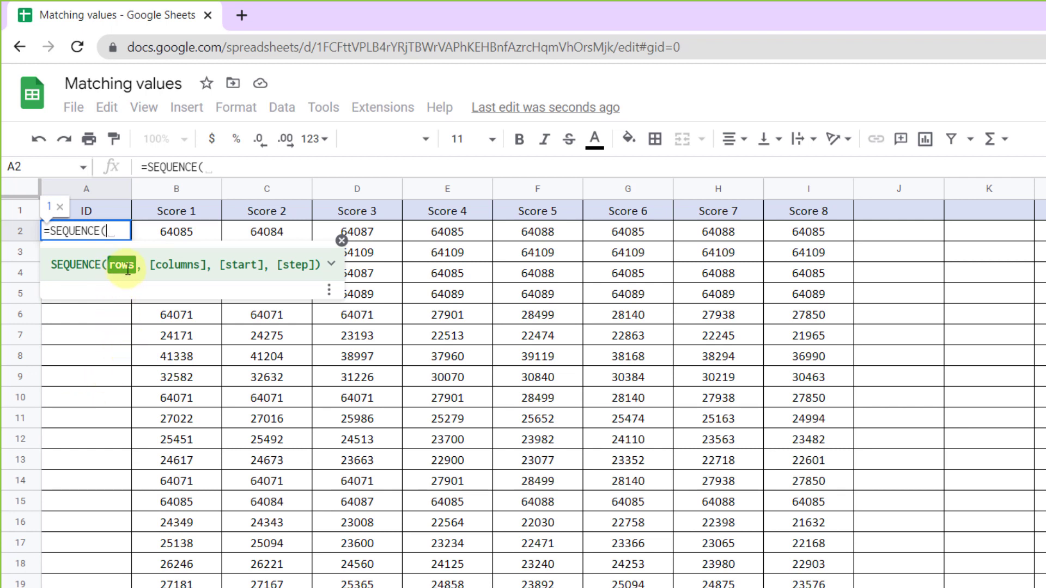
mouse_move(124, 287)
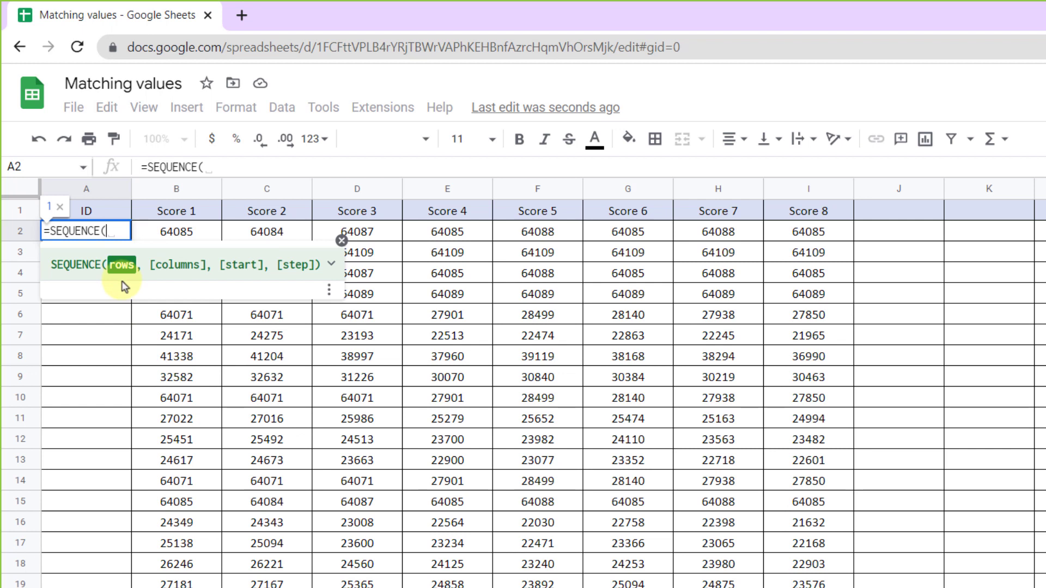
text(100))
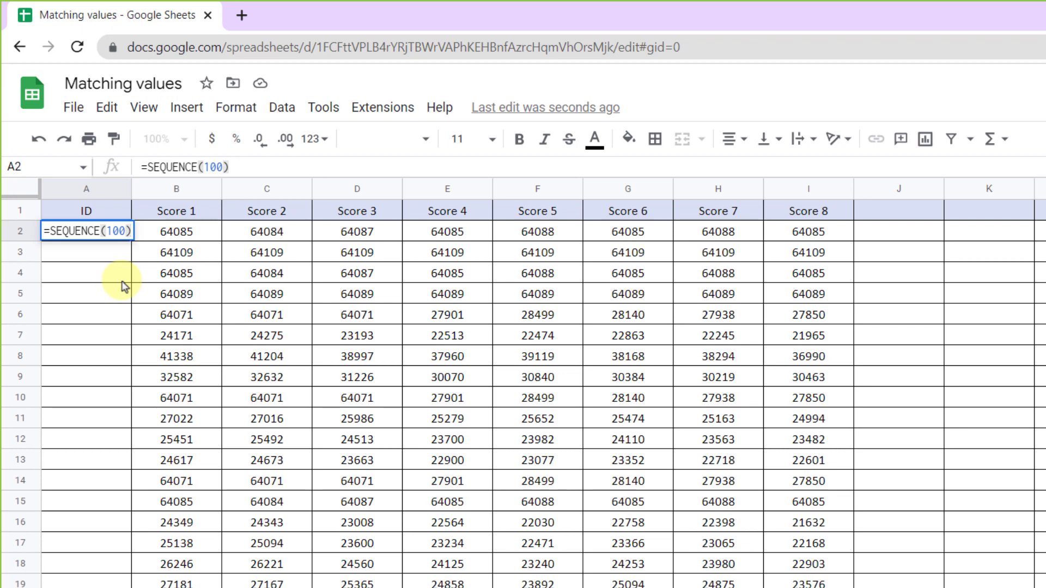
key(Return)
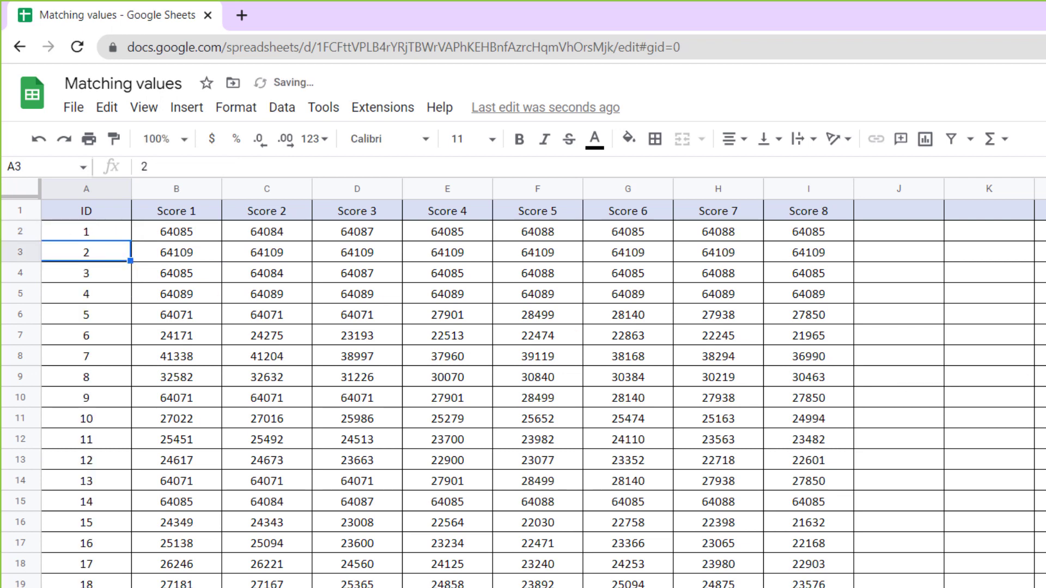
scroll(down, 3)
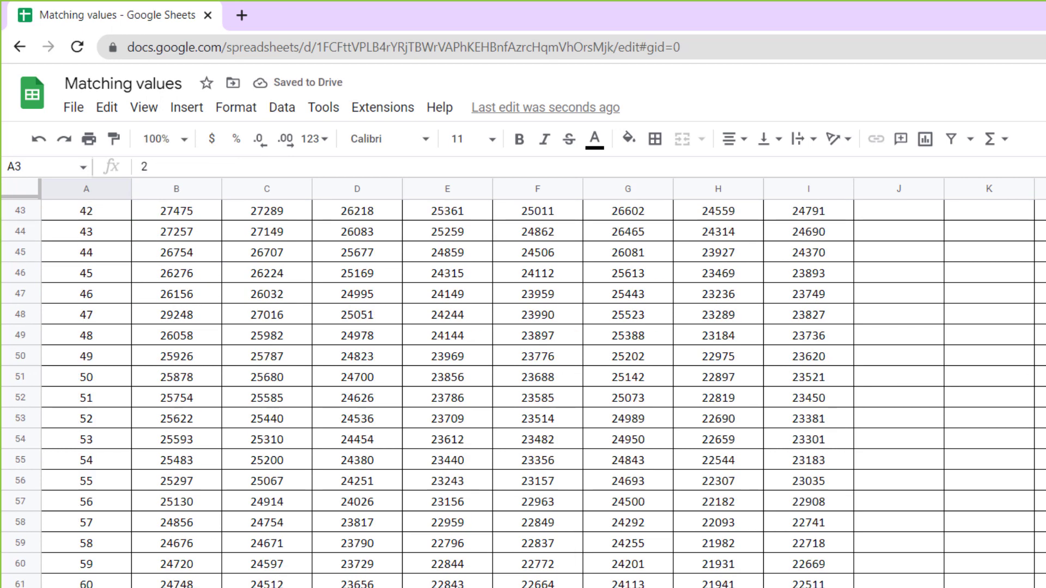
scroll(down, 3)
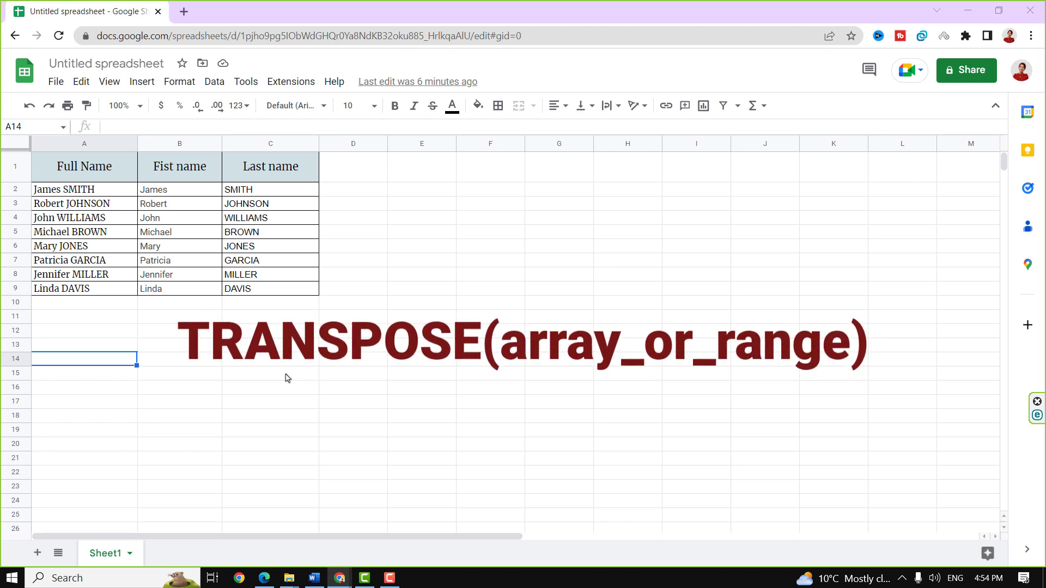
mouse_move(285, 375)
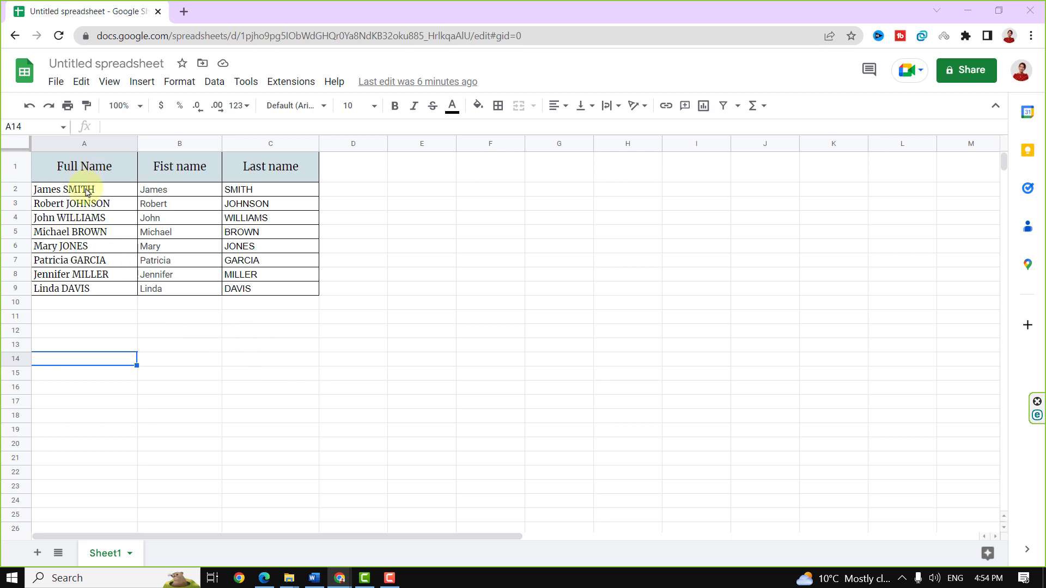
mouse_move(469, 366)
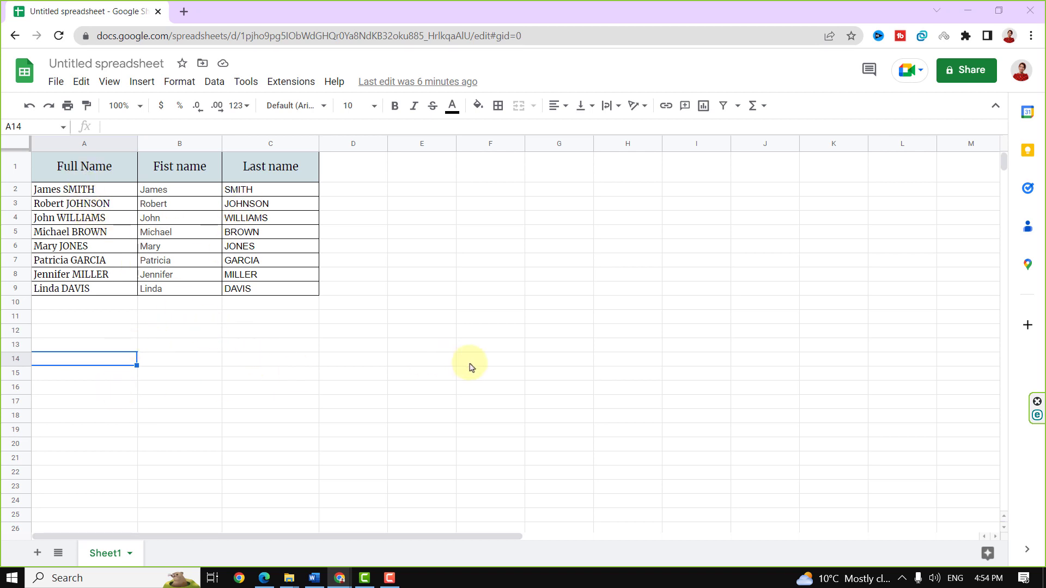
mouse_move(139, 380)
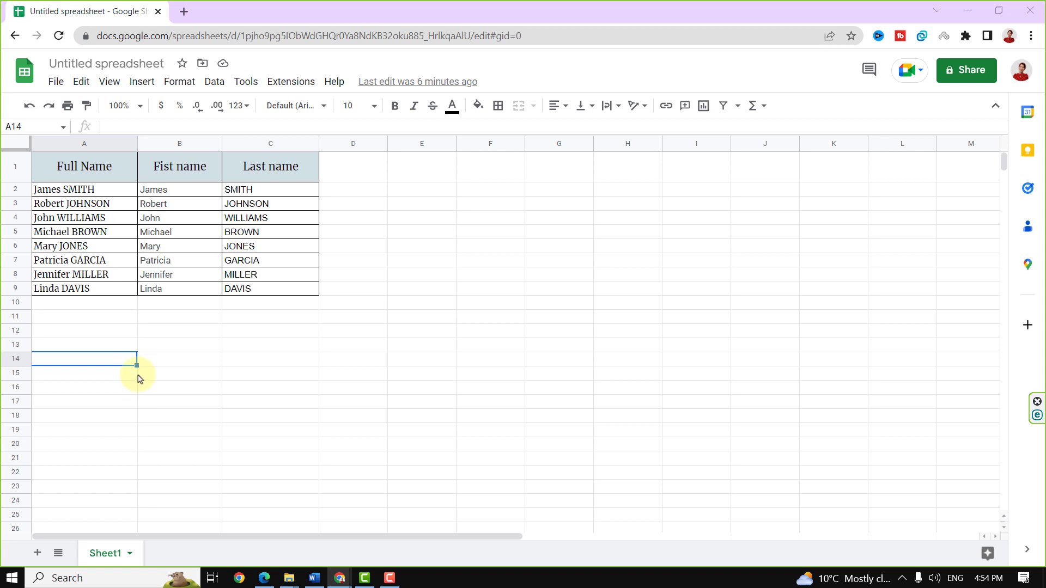
Begin a TRANSPOSE formula in A14 beneath the name table
text(=)
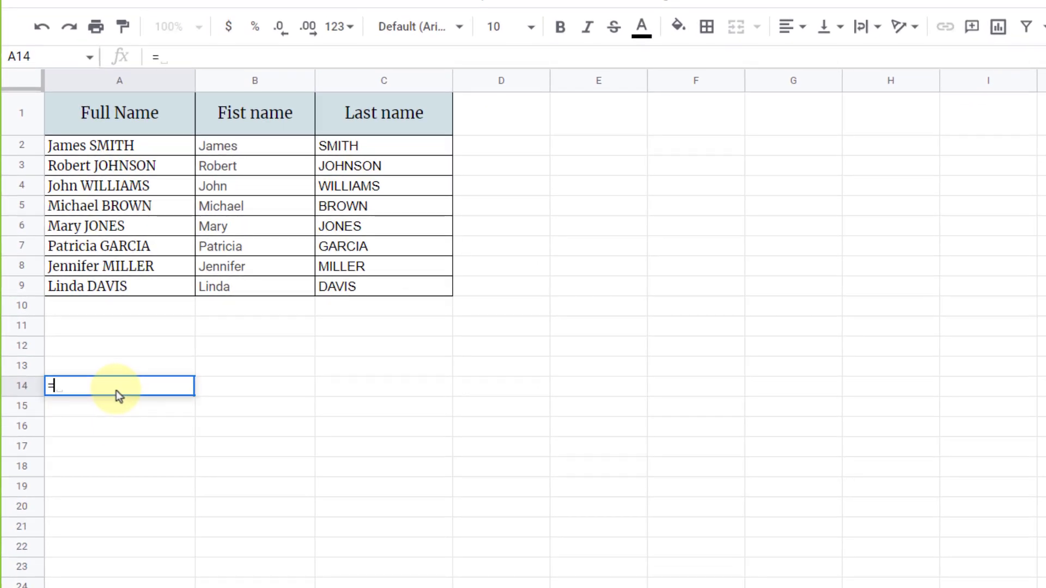
text(tr)
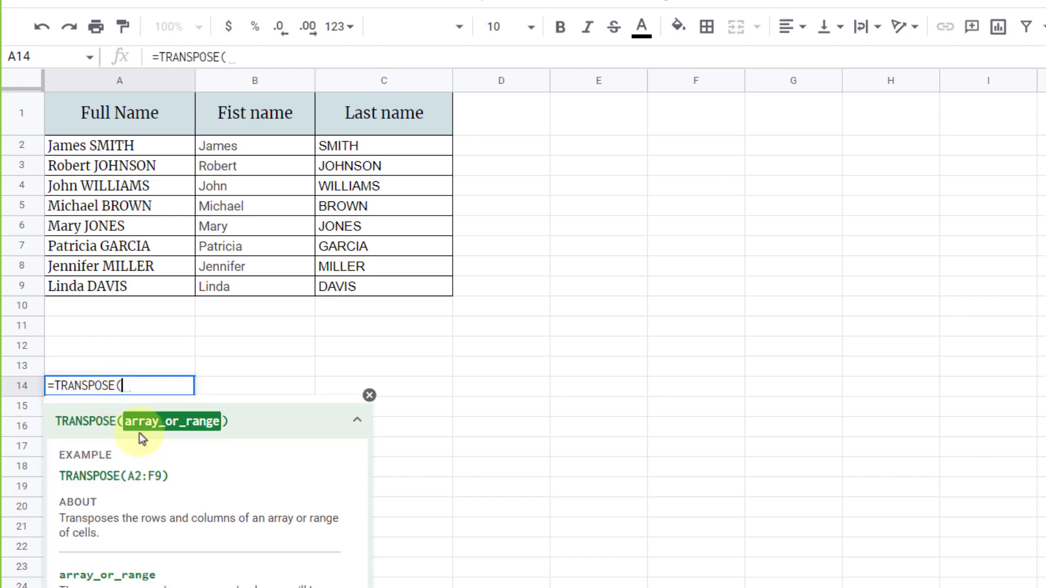
mouse_move(208, 429)
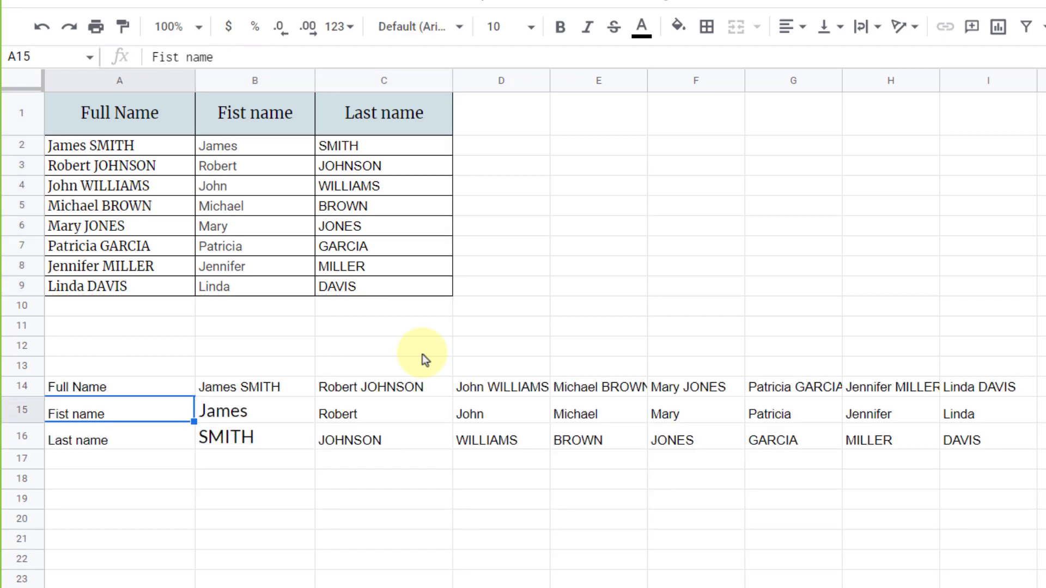
mouse_move(593, 443)
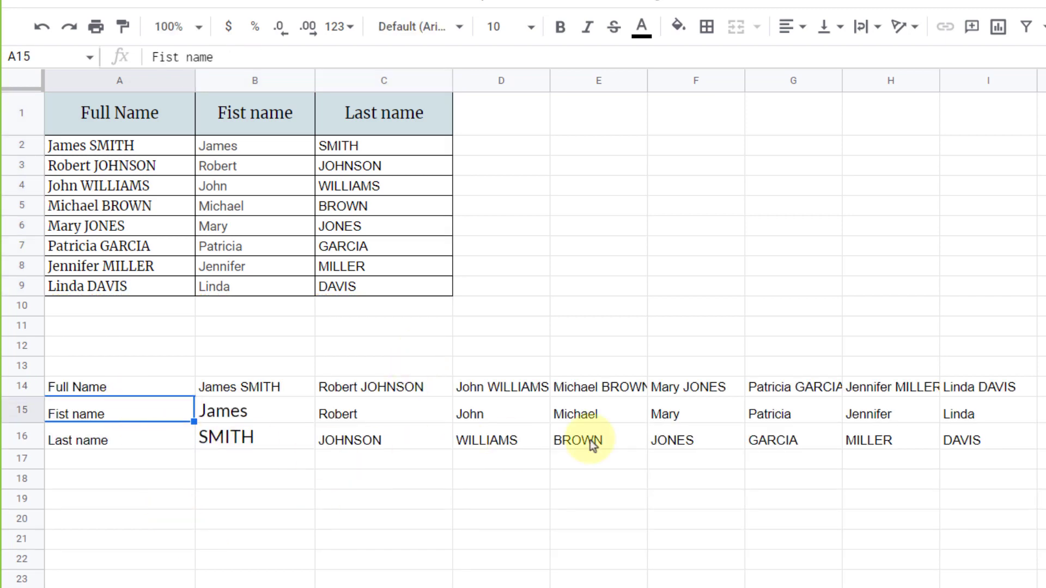
mouse_move(975, 482)
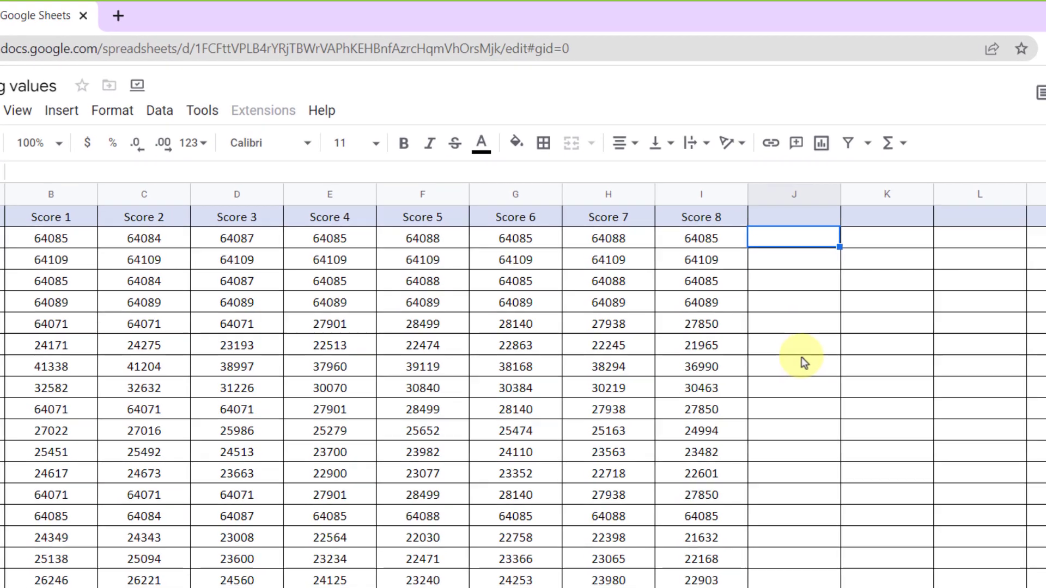
Enter =SPARKLINE(B2:I2) in J2 to chart the first row's eight scores
text(=)
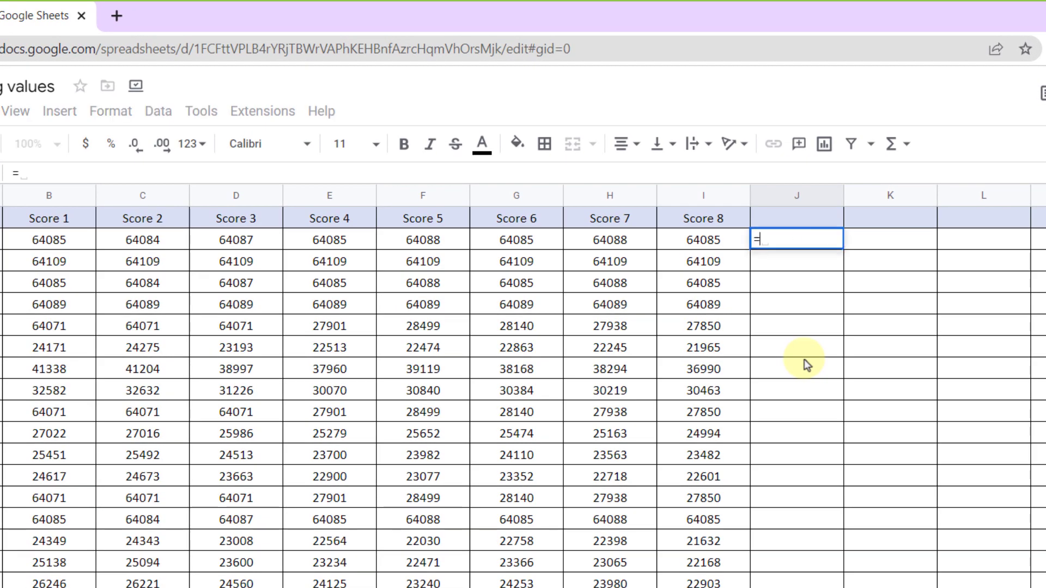
text(spa)
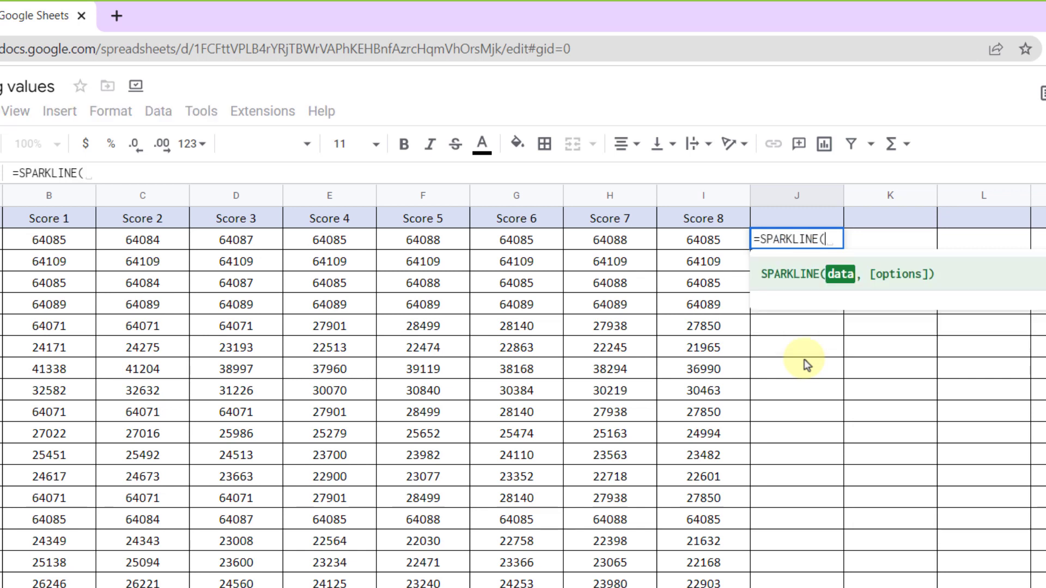
mouse_move(859, 270)
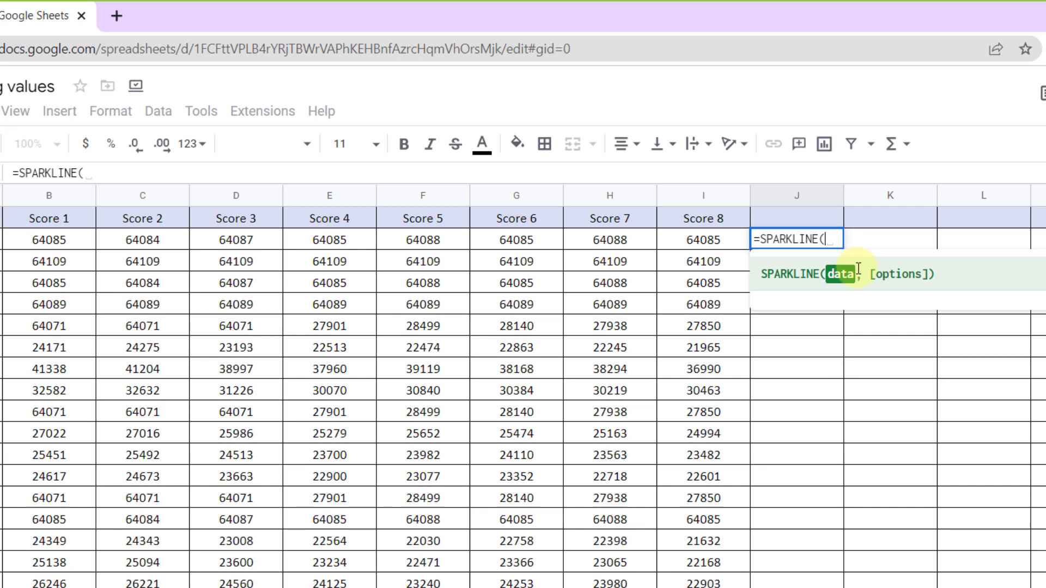
drag(48, 240, 142, 239)
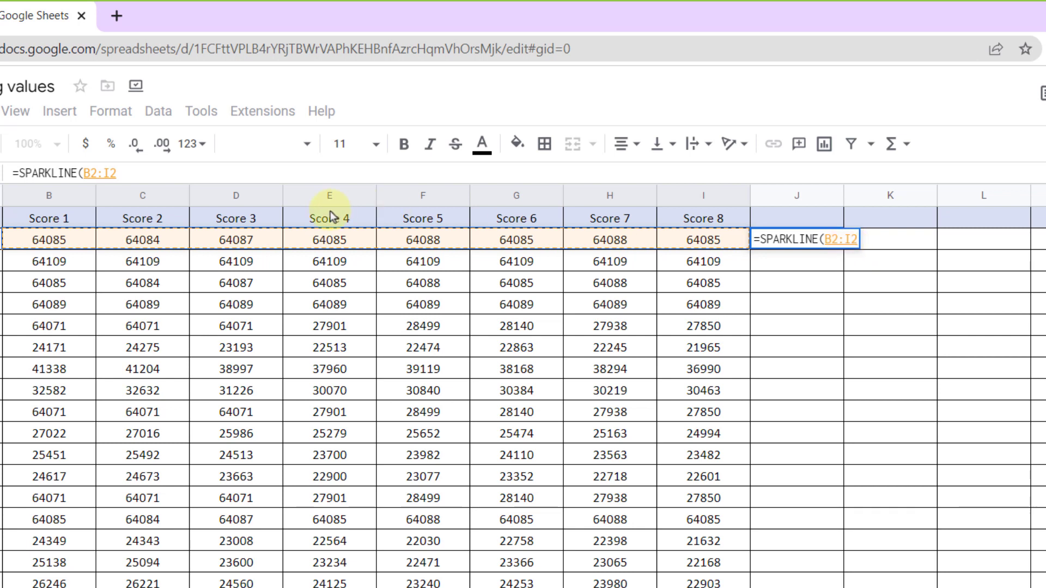
text())
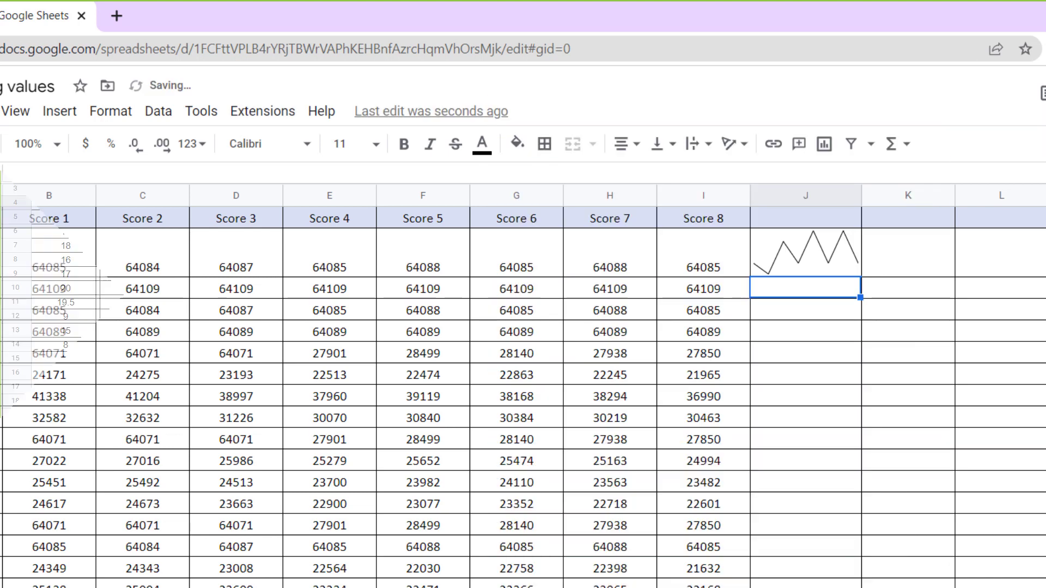
click(170, 553)
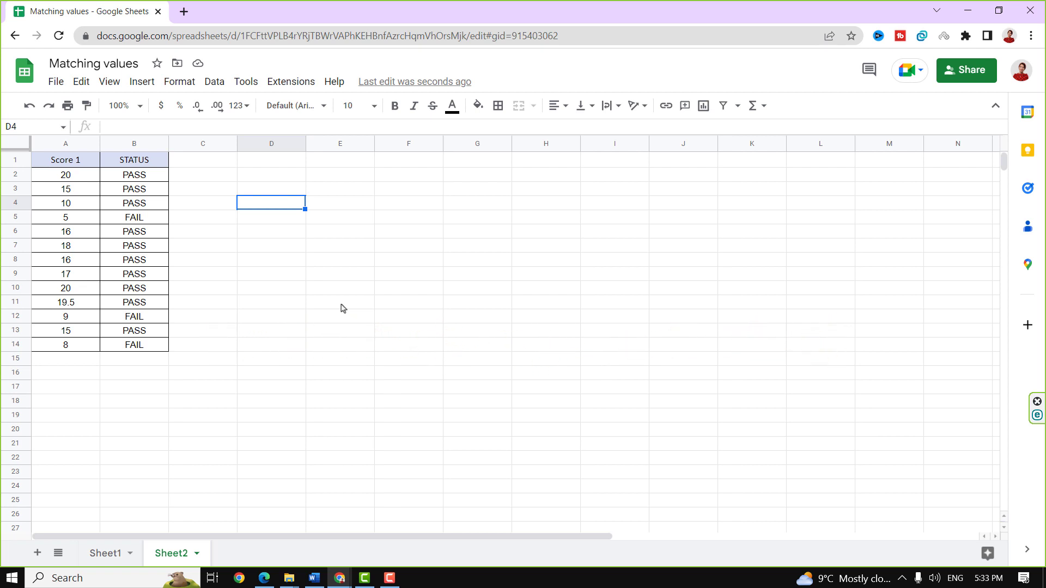
mouse_move(81, 163)
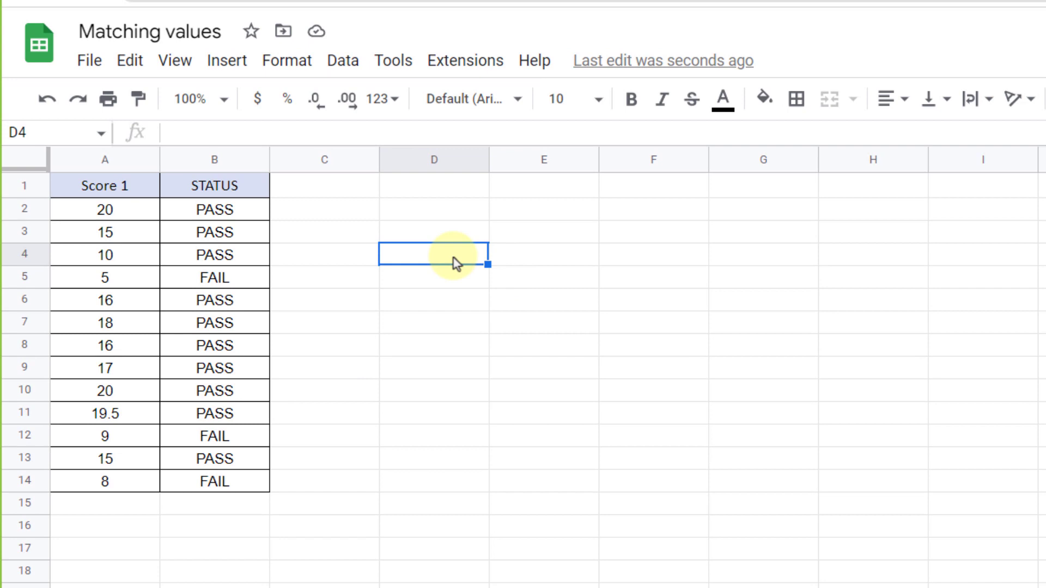
Enter =COUNTIF(A2:A14,">15") in D4, counting 7 scores above 15
text(=c)
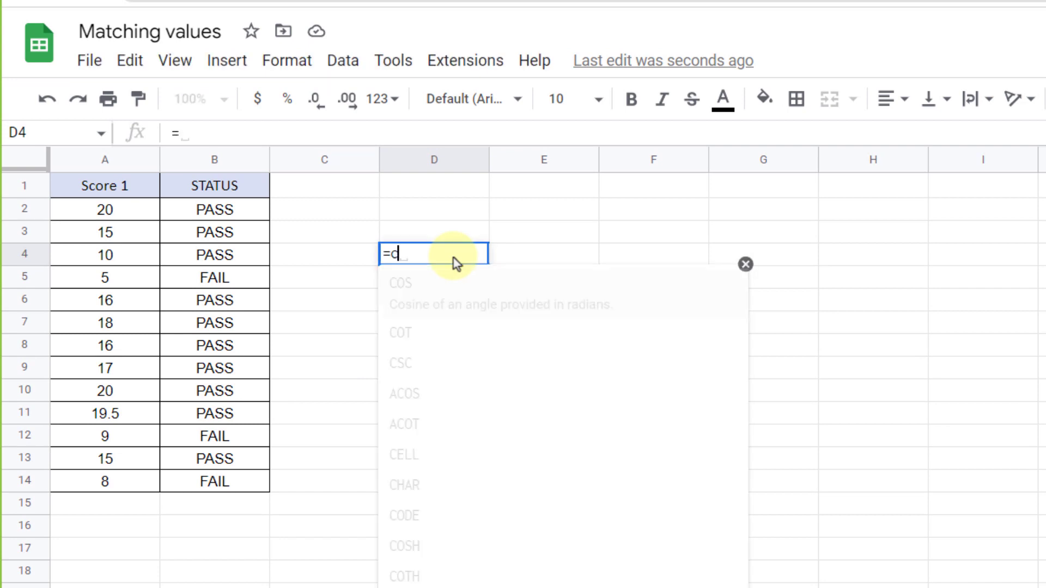
text(ountif)
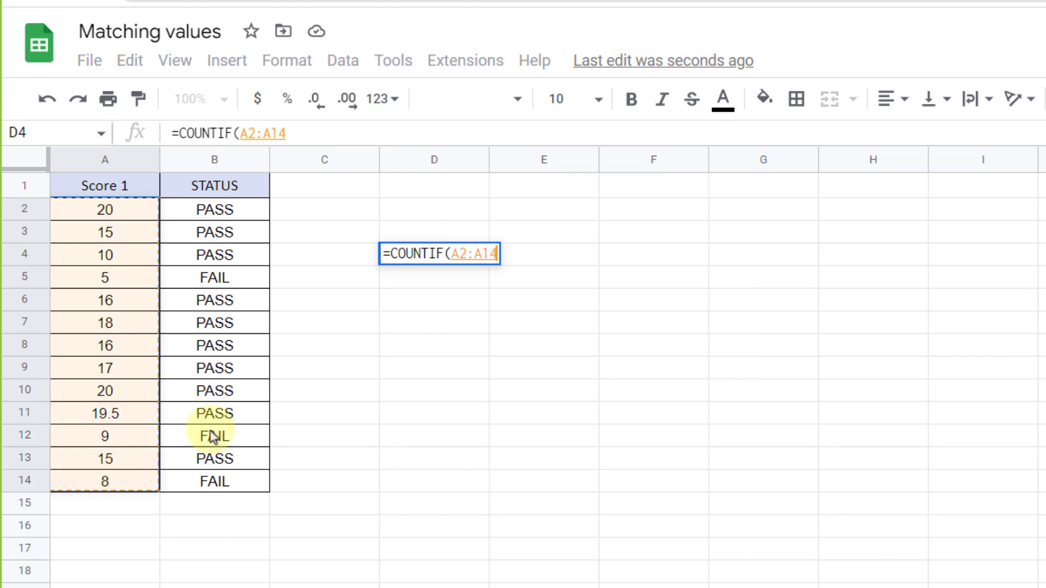
text(,)
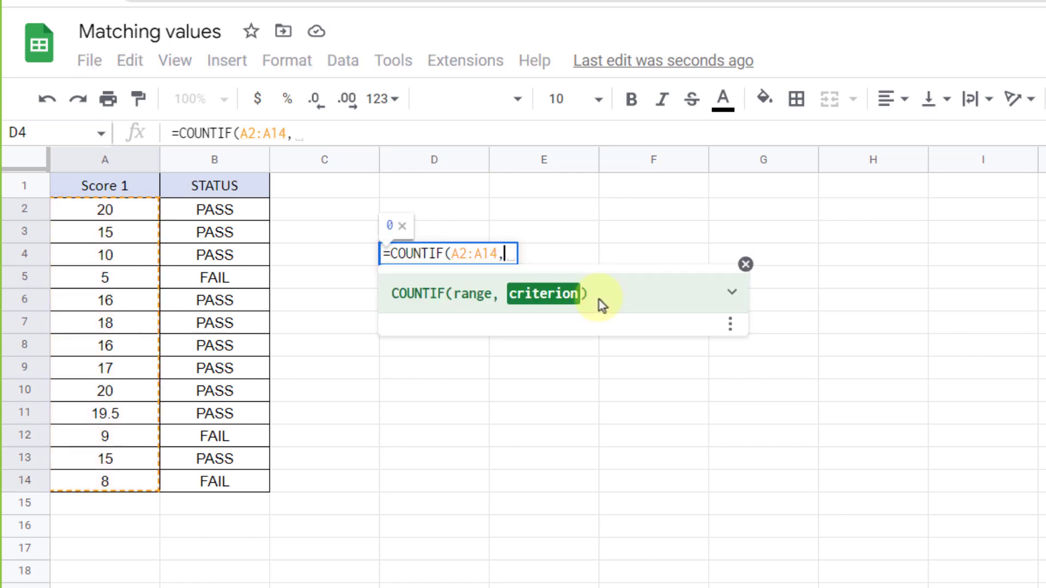
text(>15)
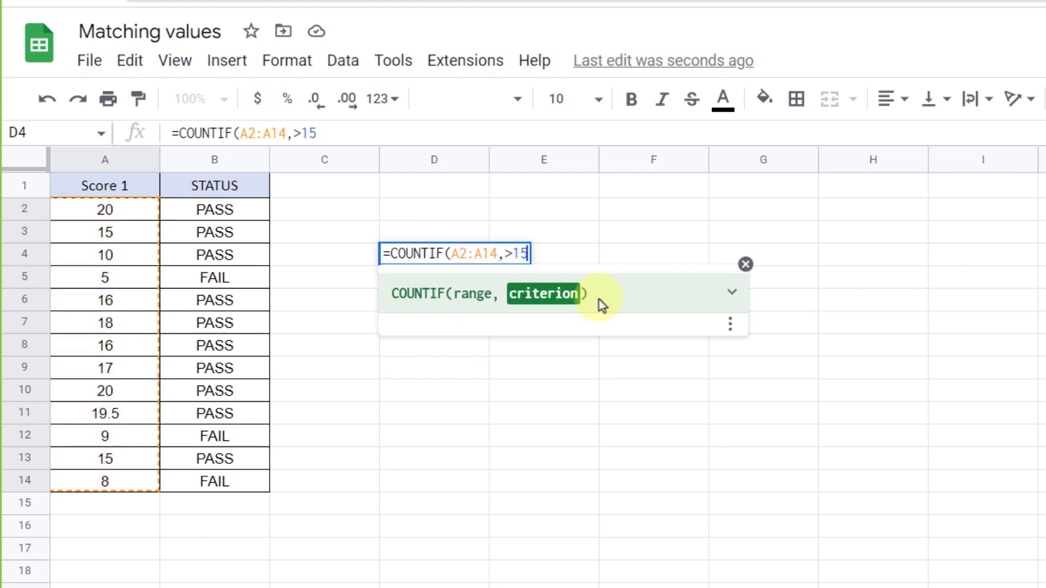
text(")
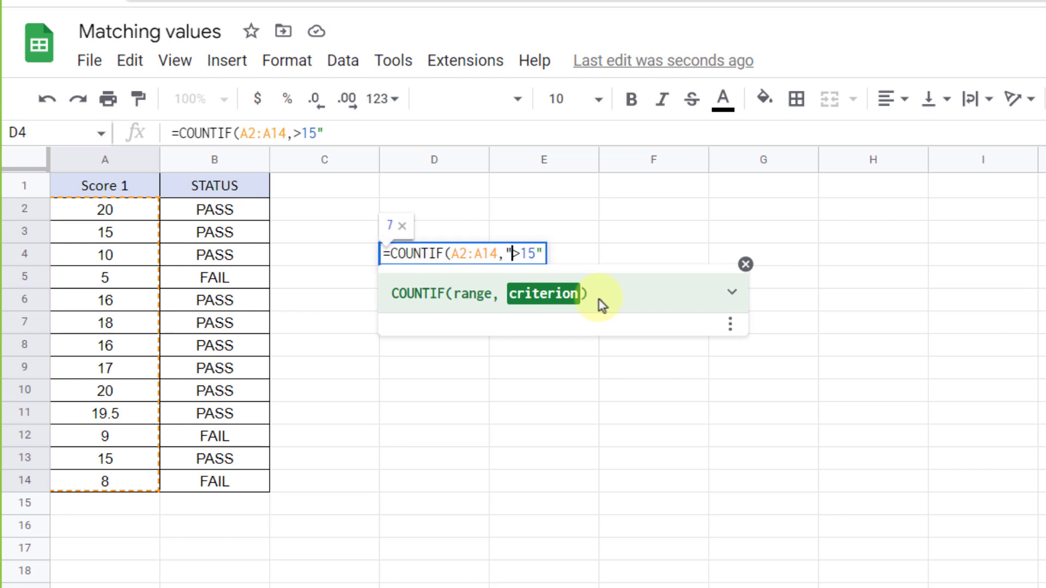
text(")
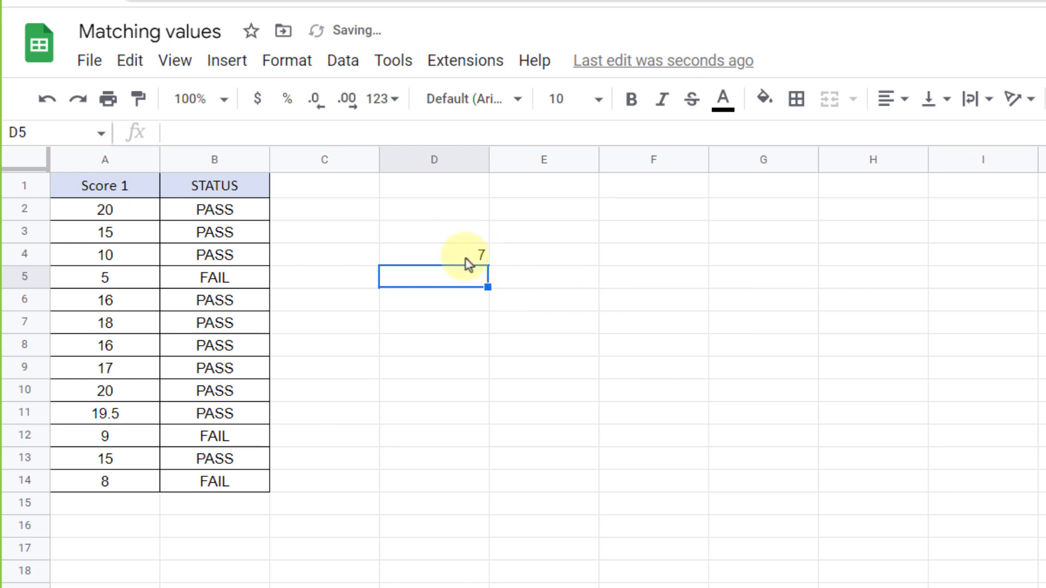
mouse_move(470, 324)
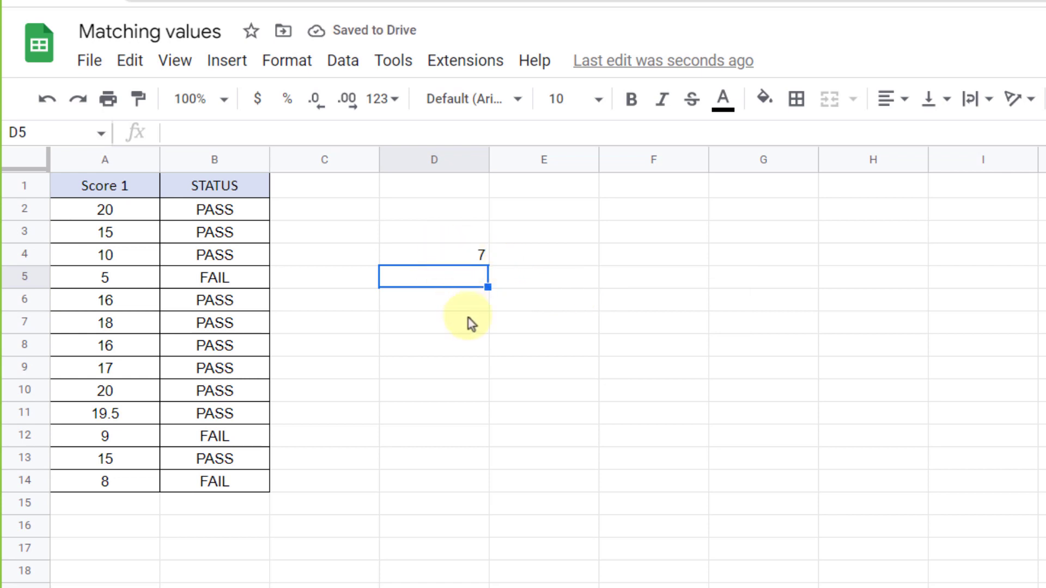
click(434, 322)
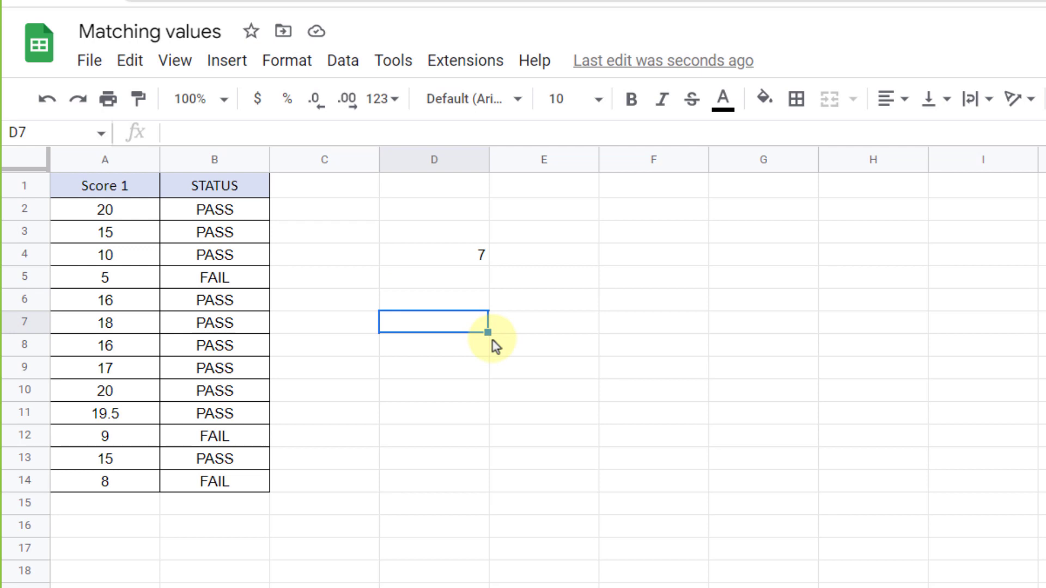
Enter =COUNTIF(B2:B14,"FAIL") in D7, returning 3 FAIL statuses
text(=)
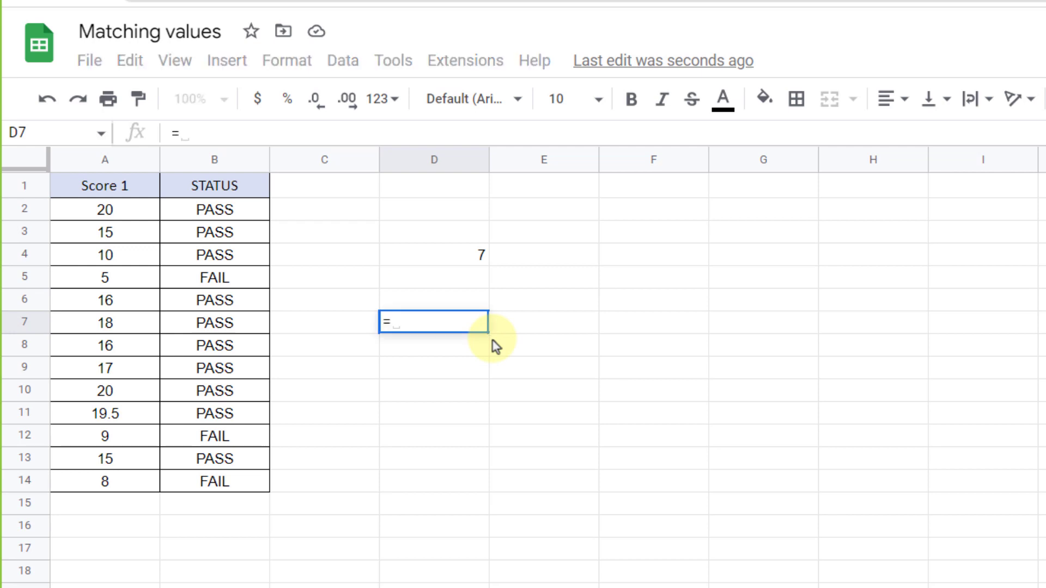
text(count)
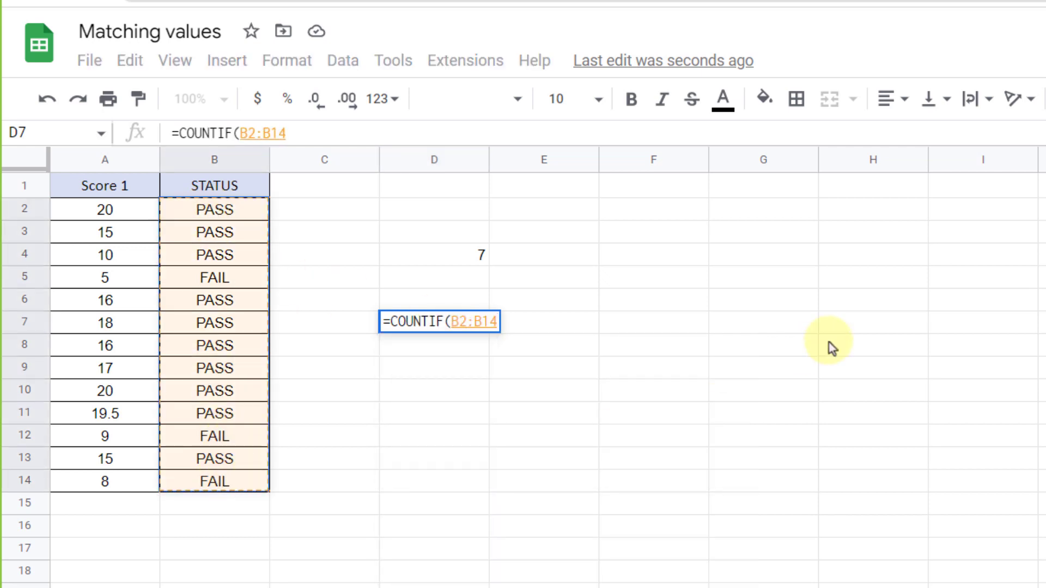
text(,")
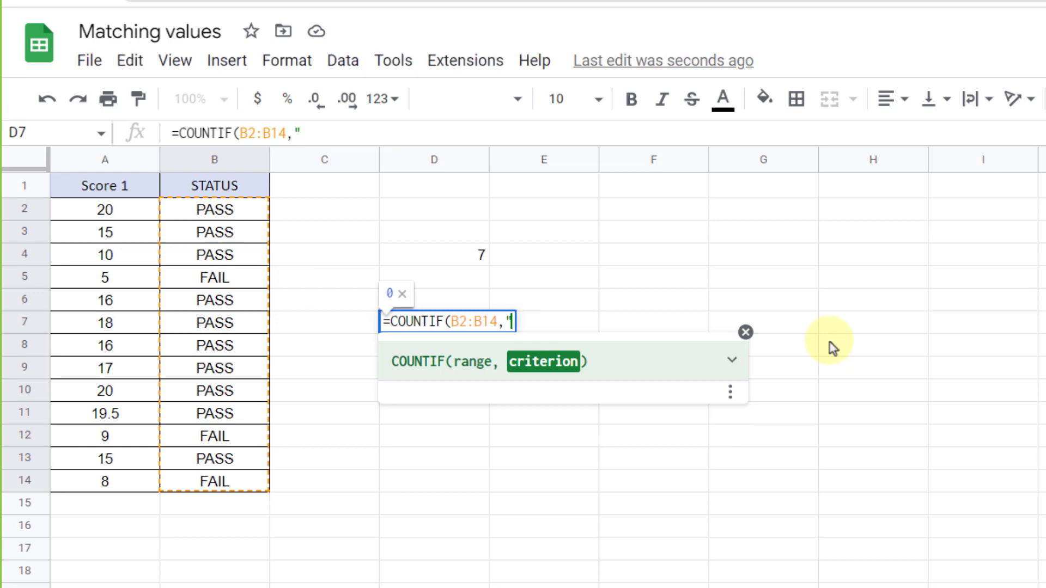
text(FAIL)
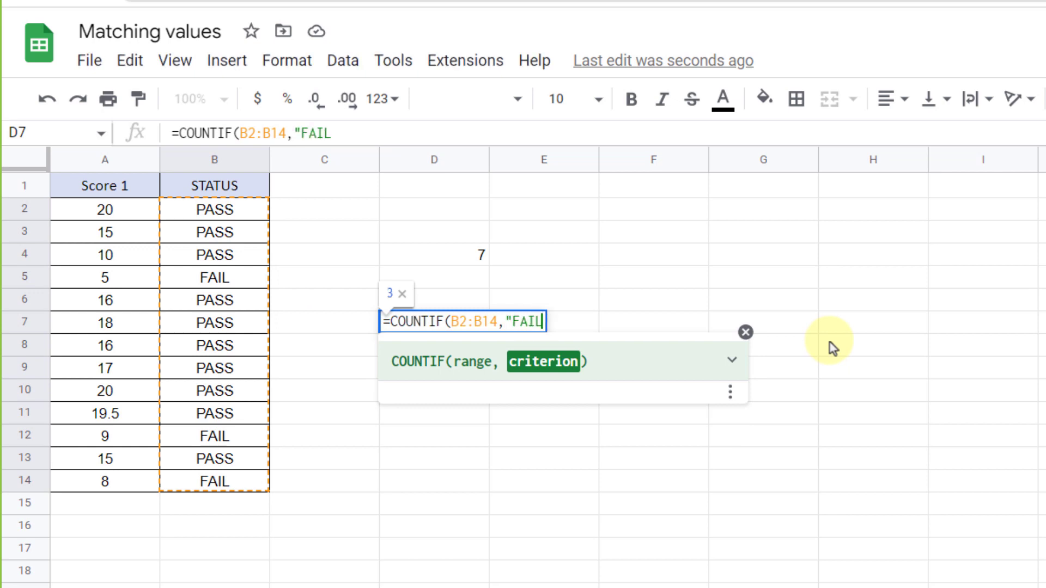
text("))
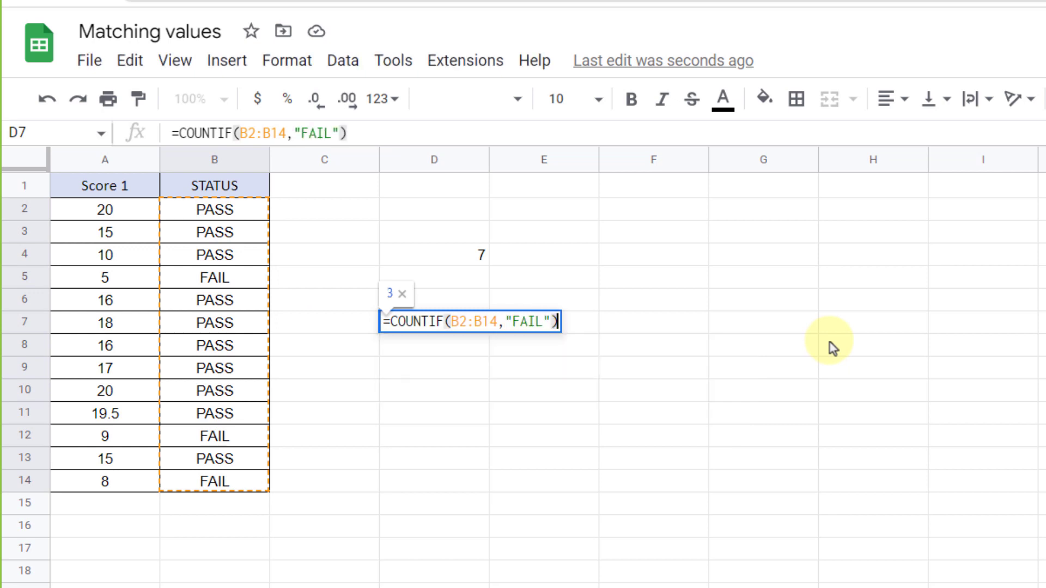
key(Return)
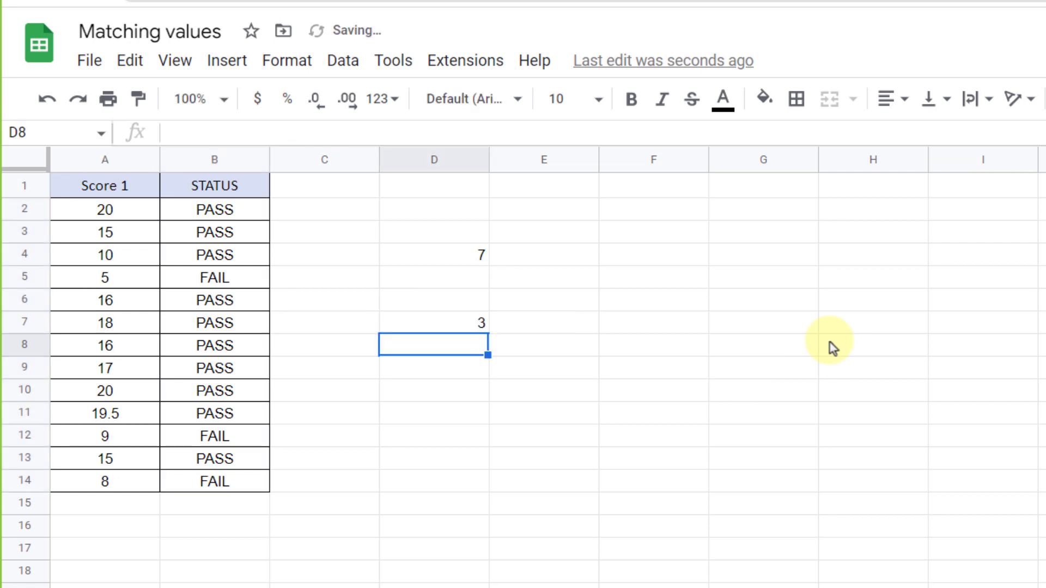
mouse_move(217, 285)
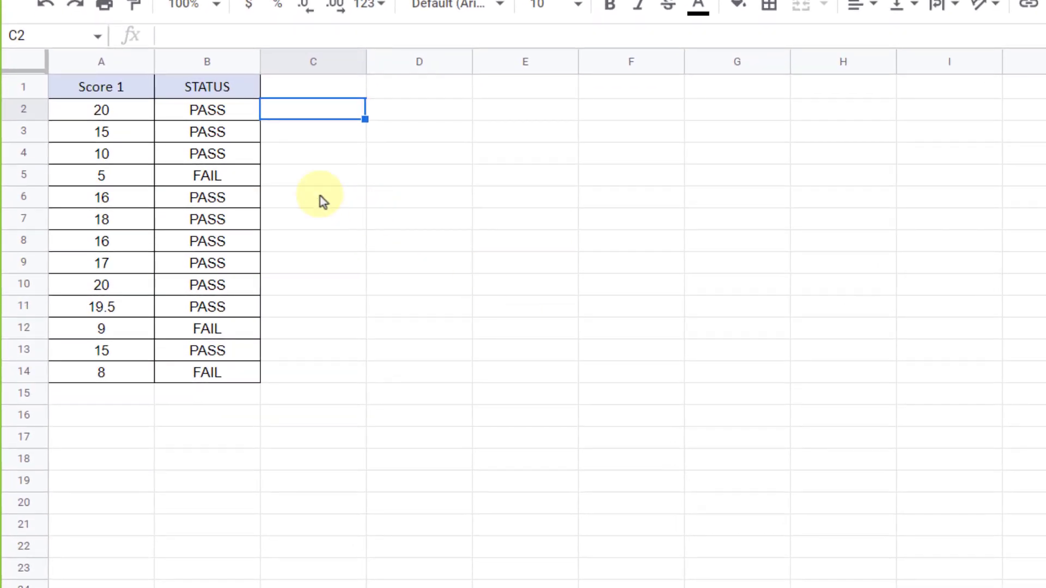
mouse_move(214, 187)
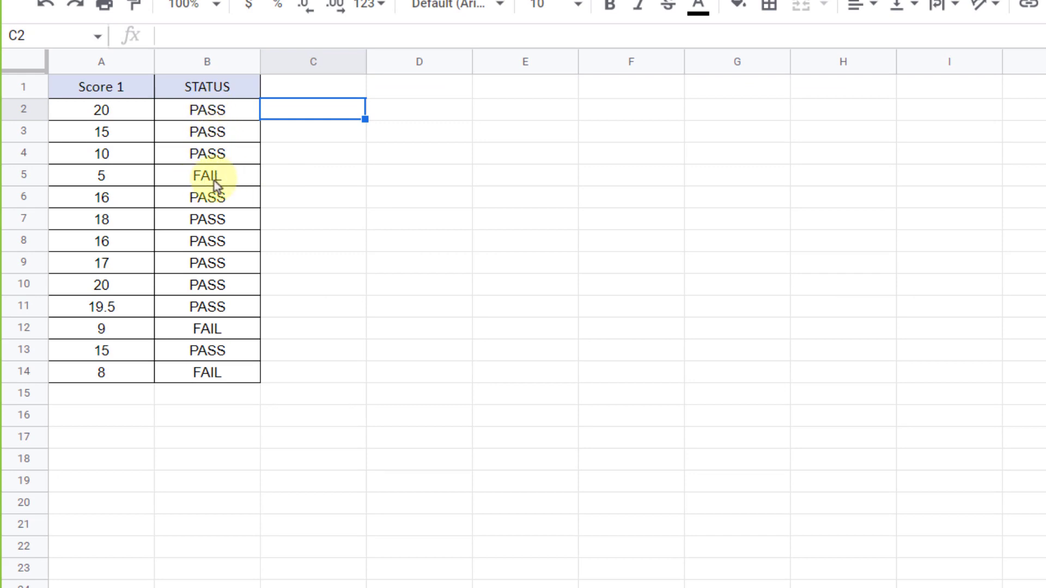
mouse_move(335, 123)
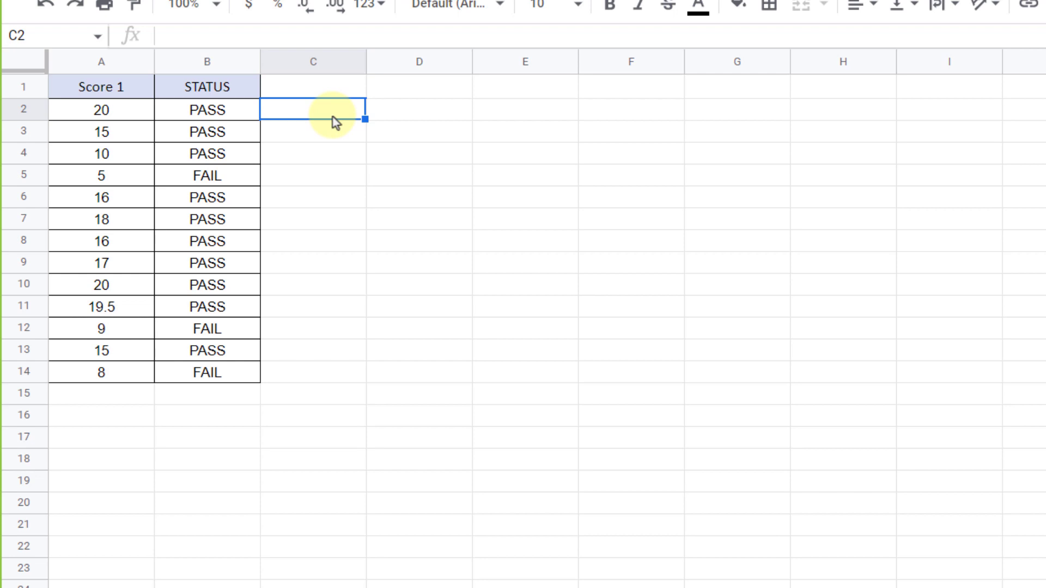
Type =SUBSTITUTE(B2,"FAIL","NOT PASS") in C2 to rewrite FAIL as NOT PASS
text(=sub)
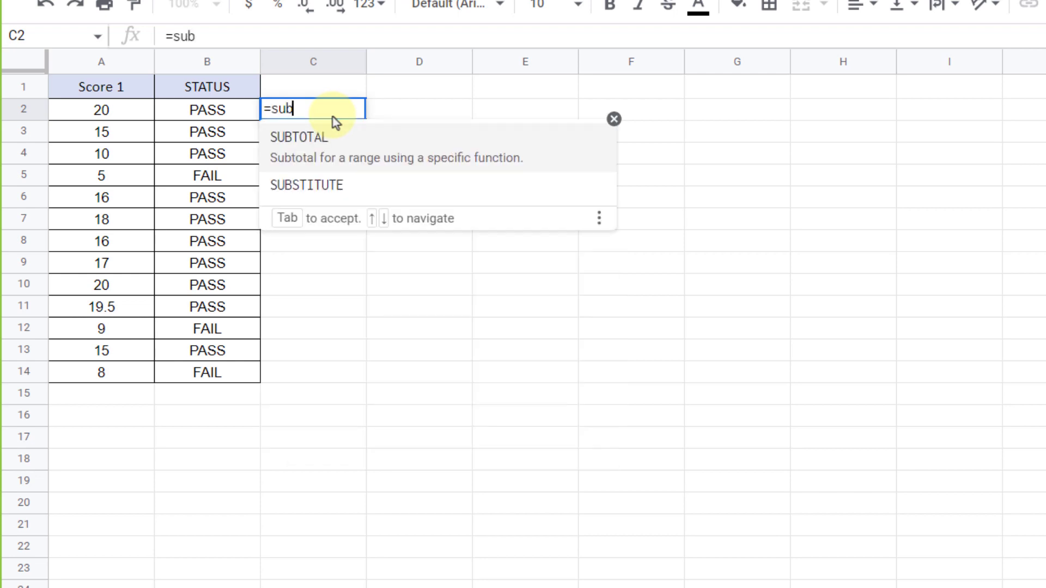
click(306, 185)
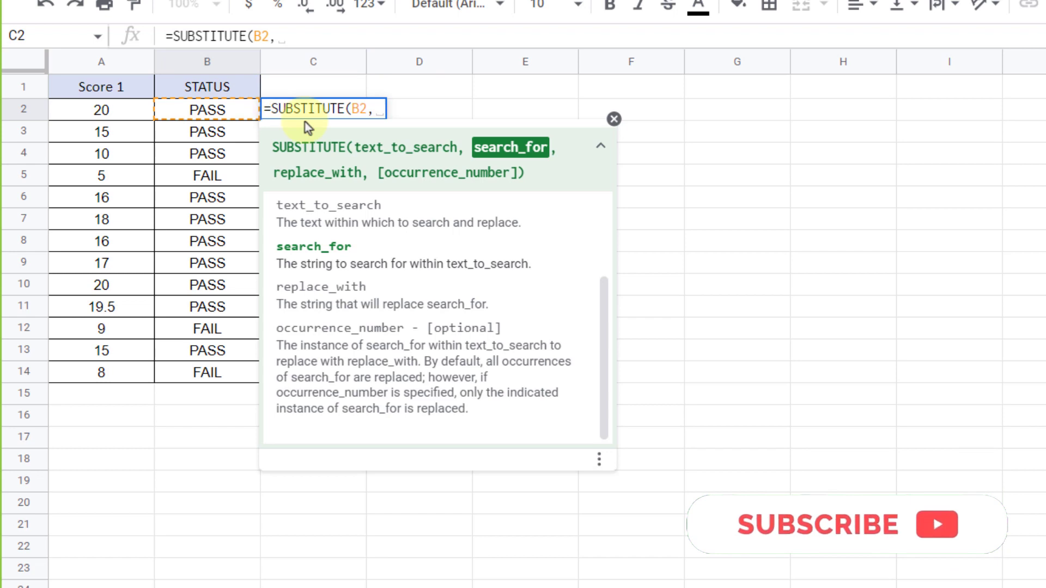
text(")
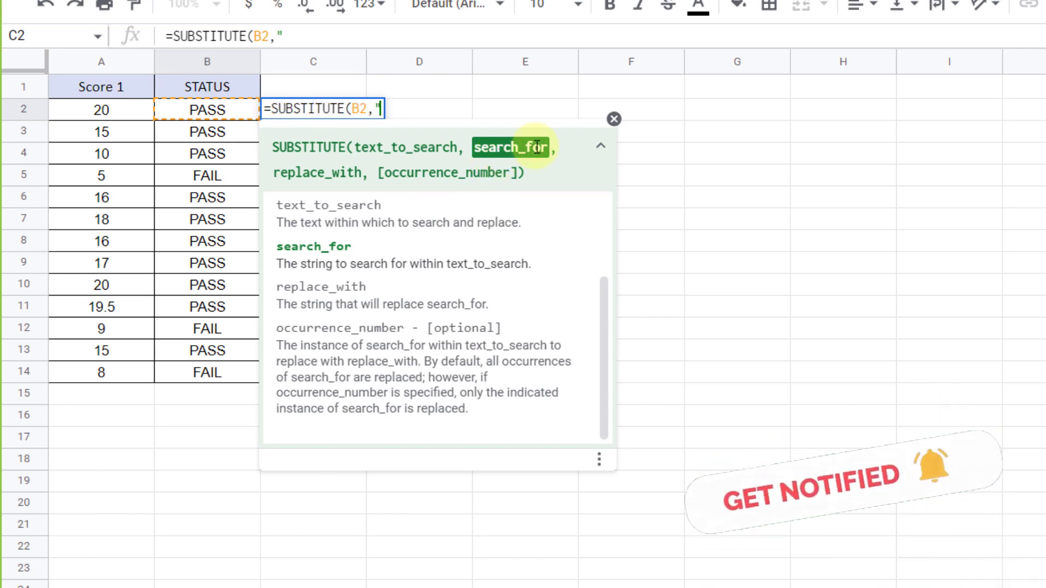
text(FAIL)
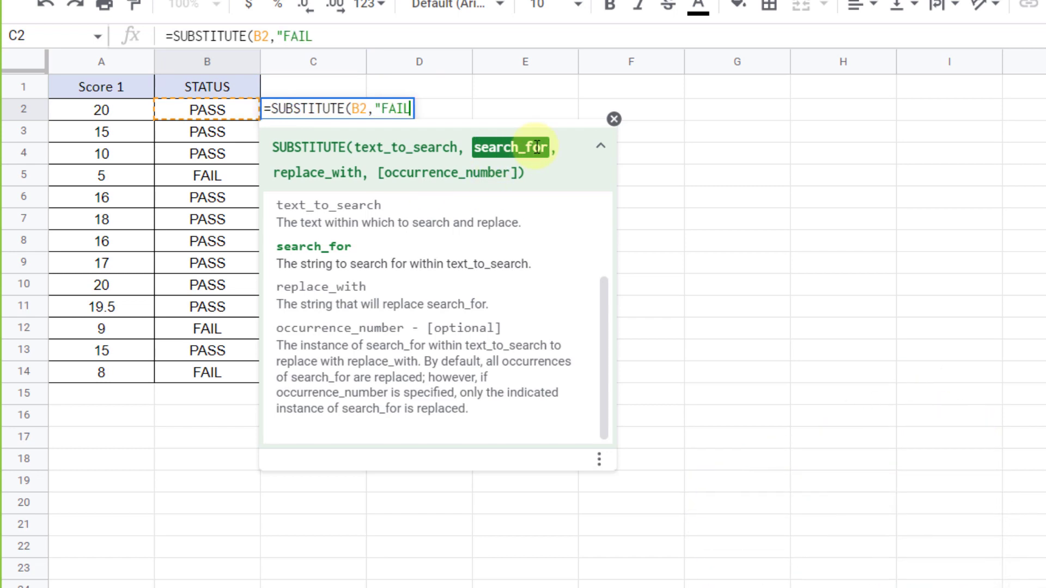
text(")
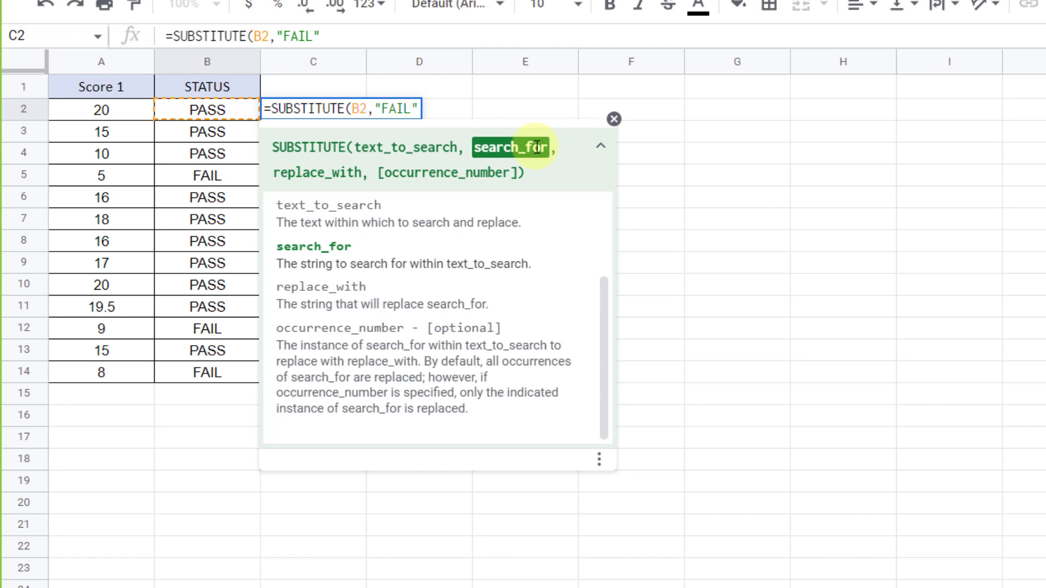
text(,)
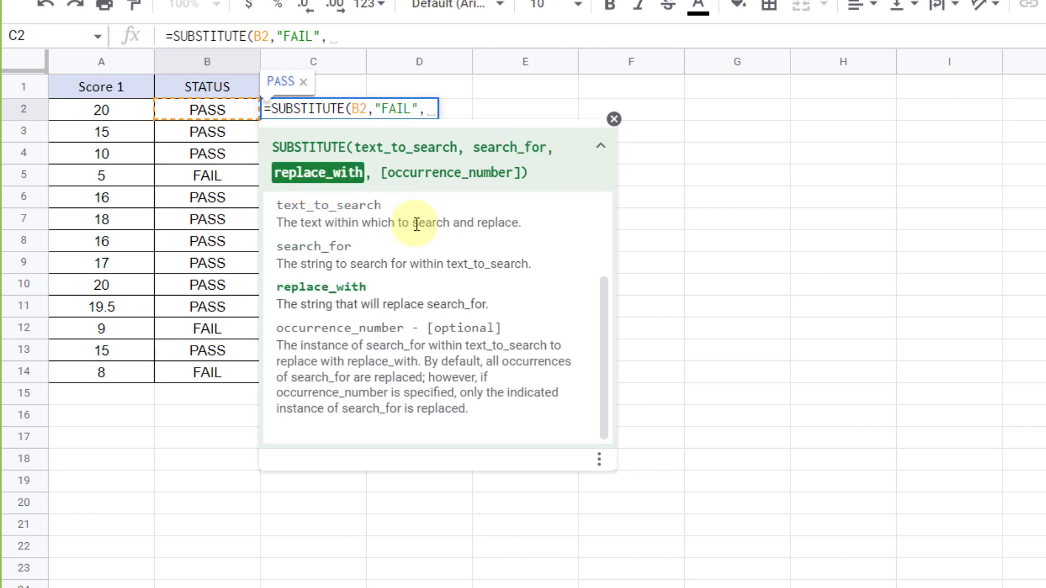
text("NOT PA)
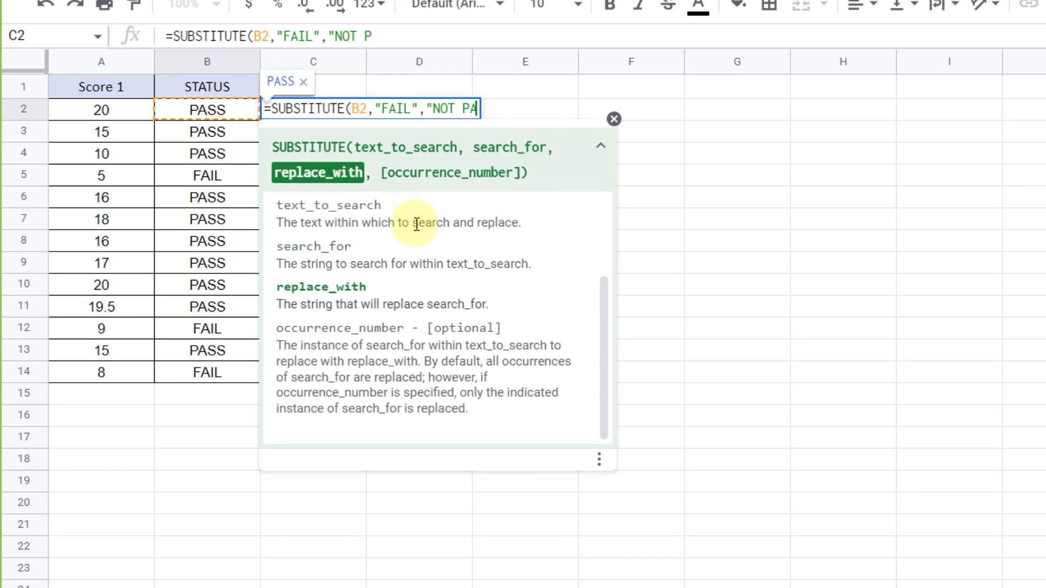
text(ASS"))
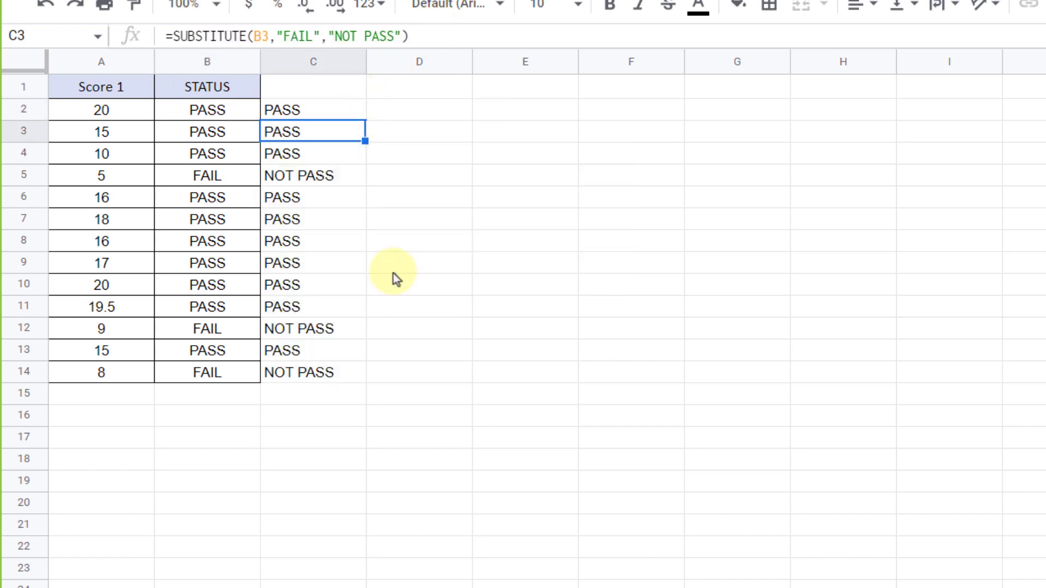
mouse_move(279, 176)
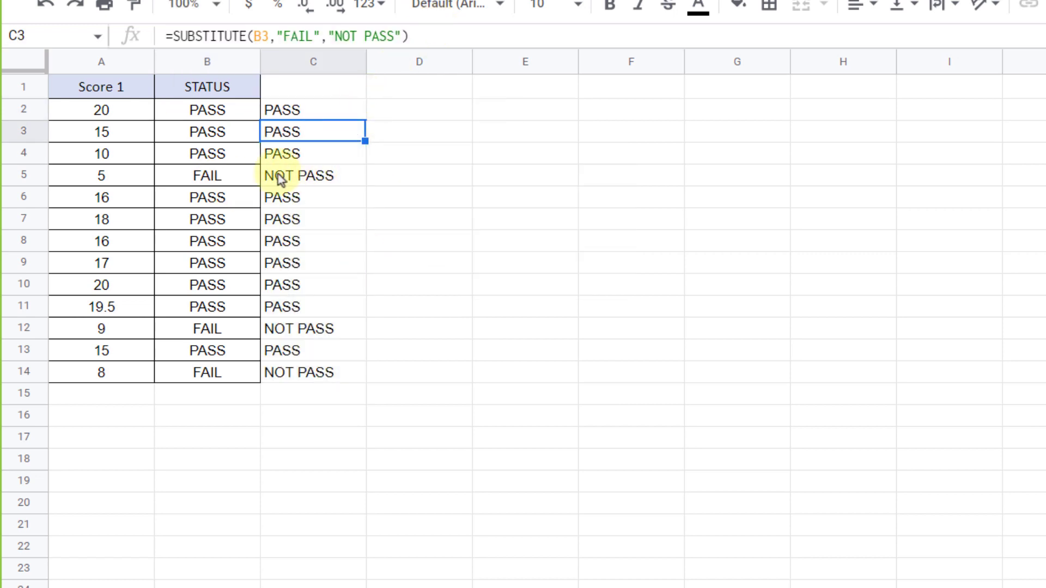
mouse_move(289, 334)
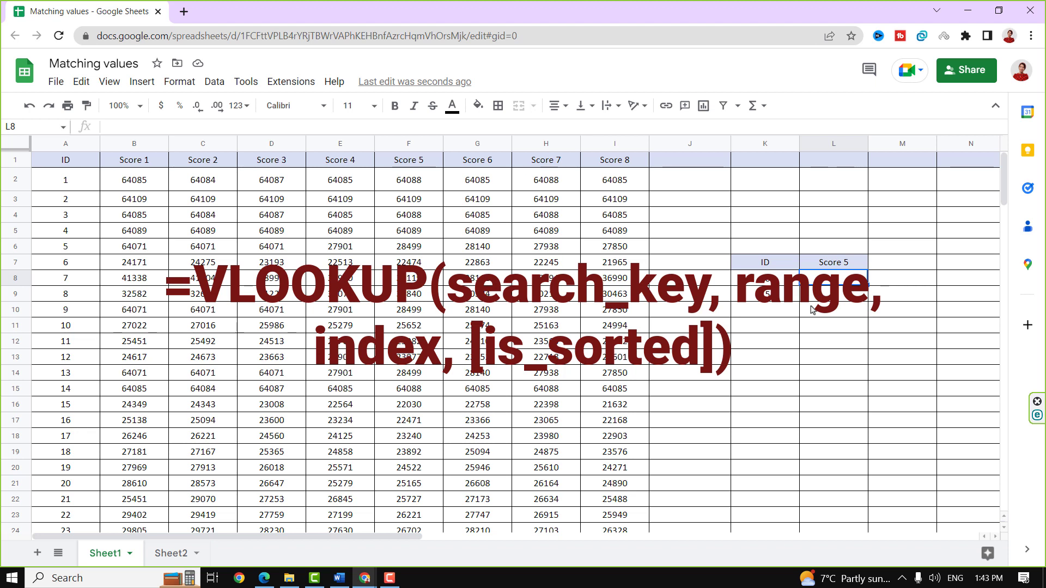
mouse_move(789, 317)
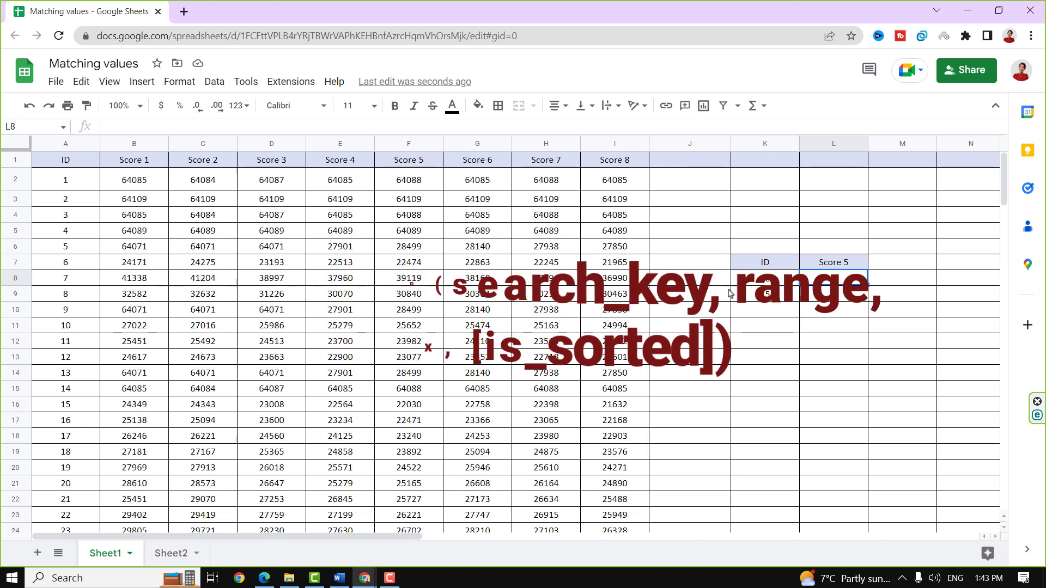
Enter =VLOOKUP(K8,A2:I23,6) in L8 to return ID 10's Score 5 value
scroll(down, 3)
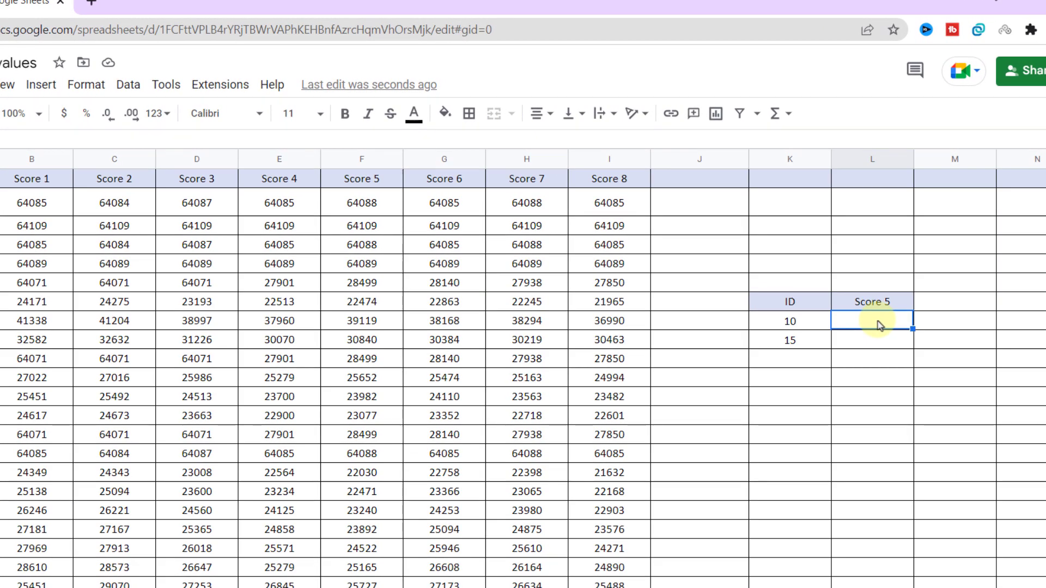
text(=)
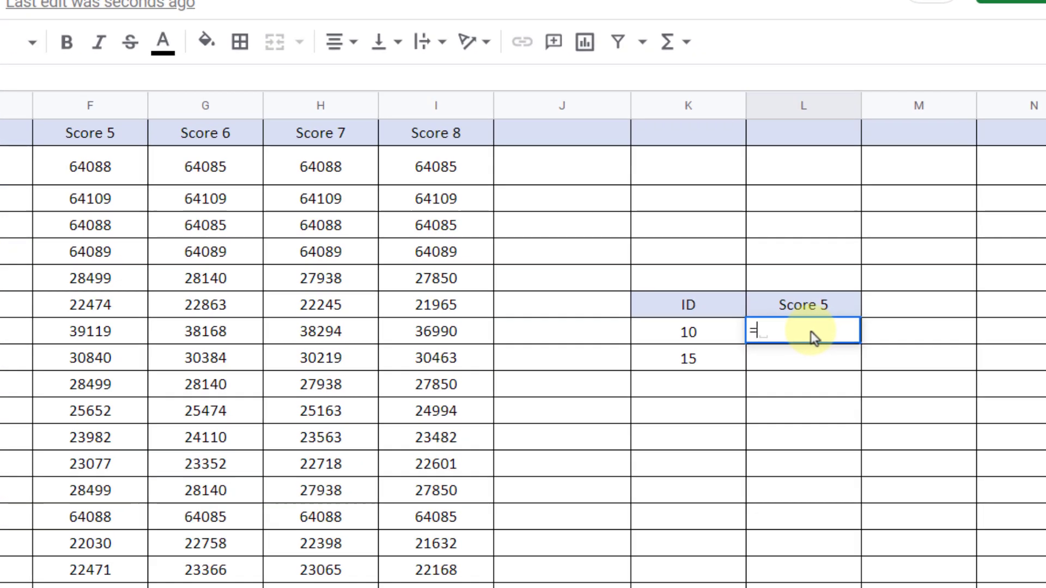
text(V)
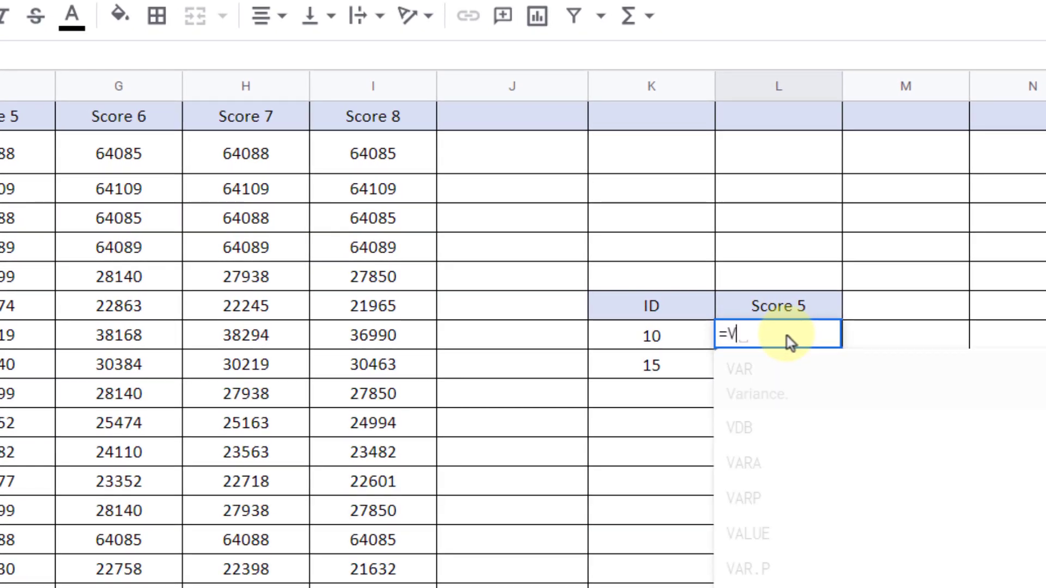
text(LOOKUP(K8)
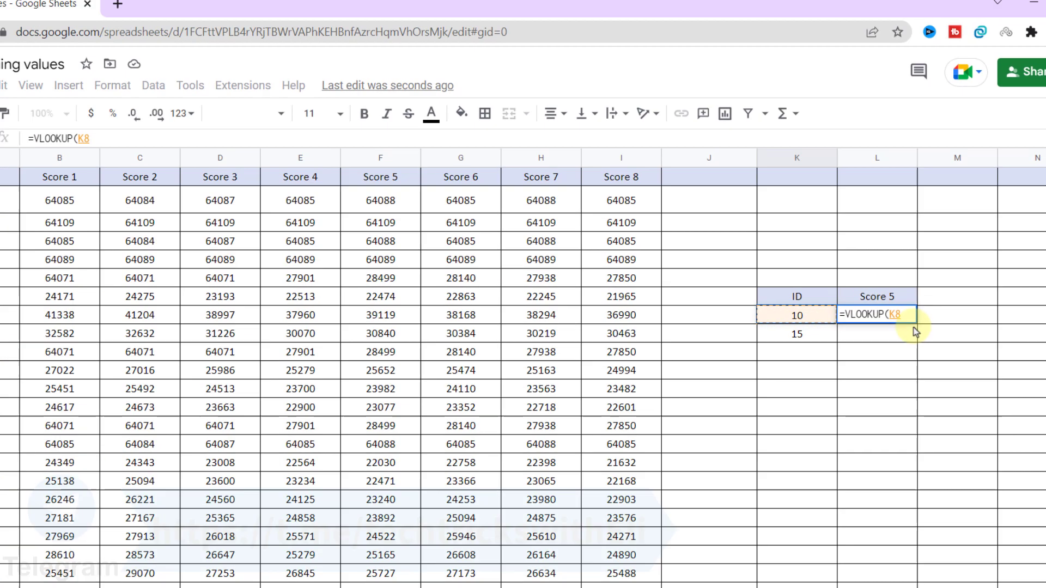
text(,A2:I23)
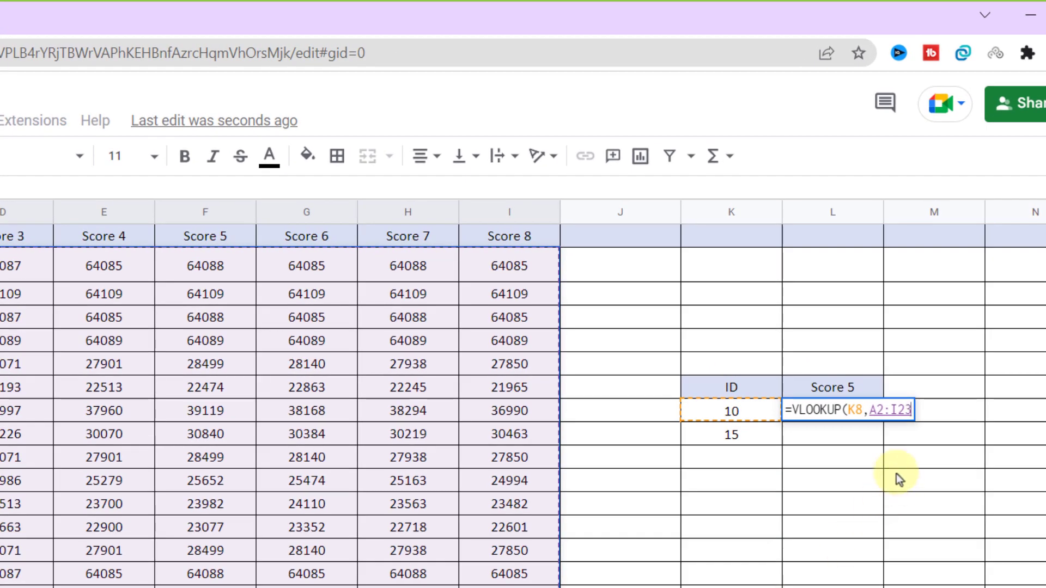
text(,)
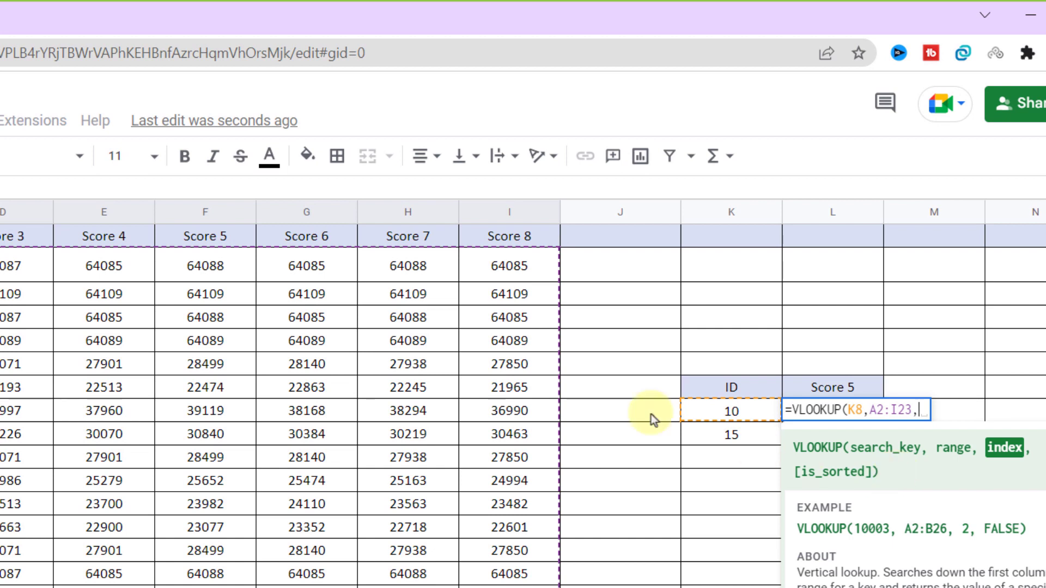
mouse_move(222, 317)
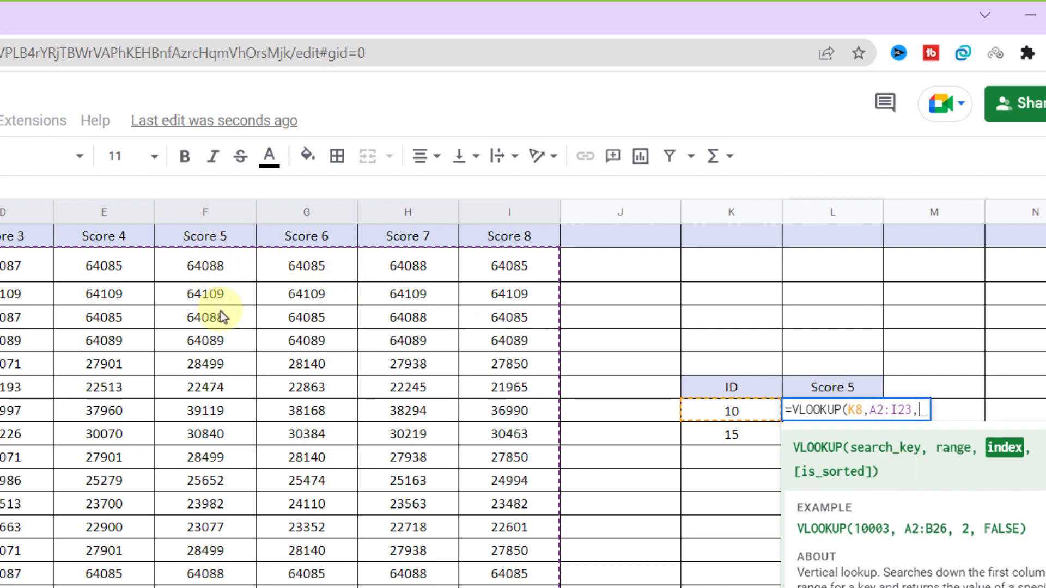
text(6)
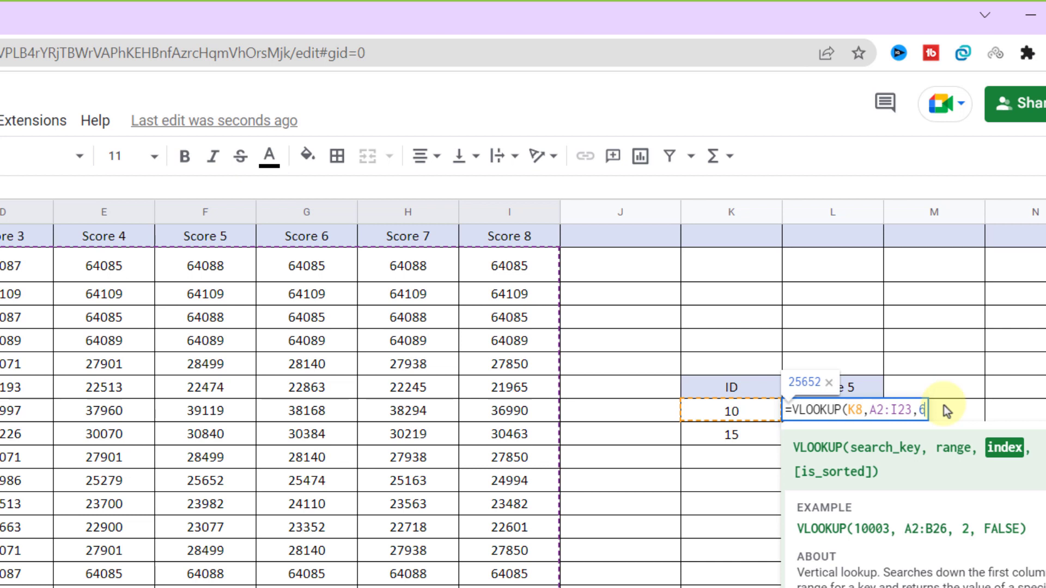
text())
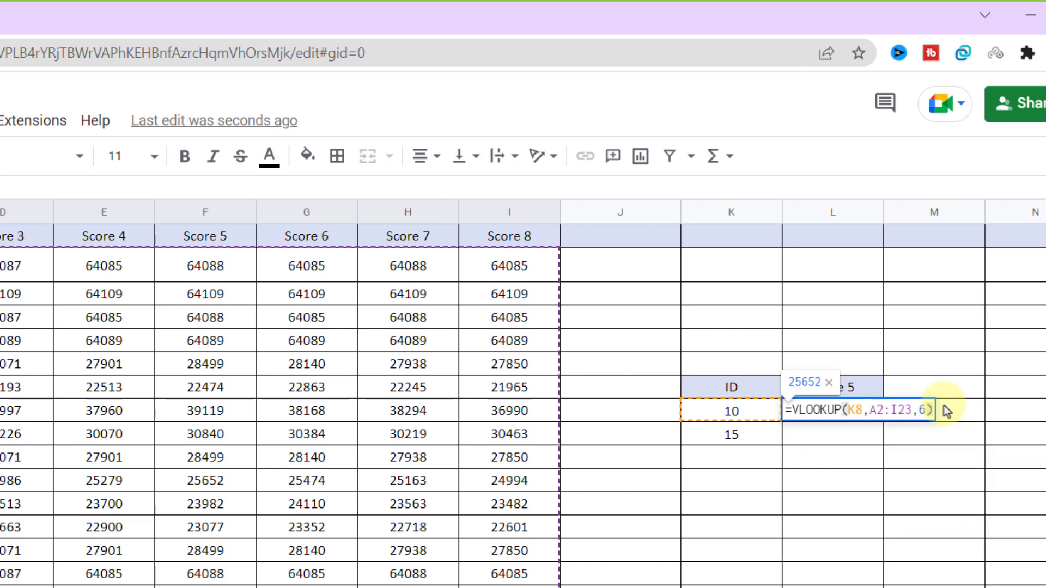
key(Return)
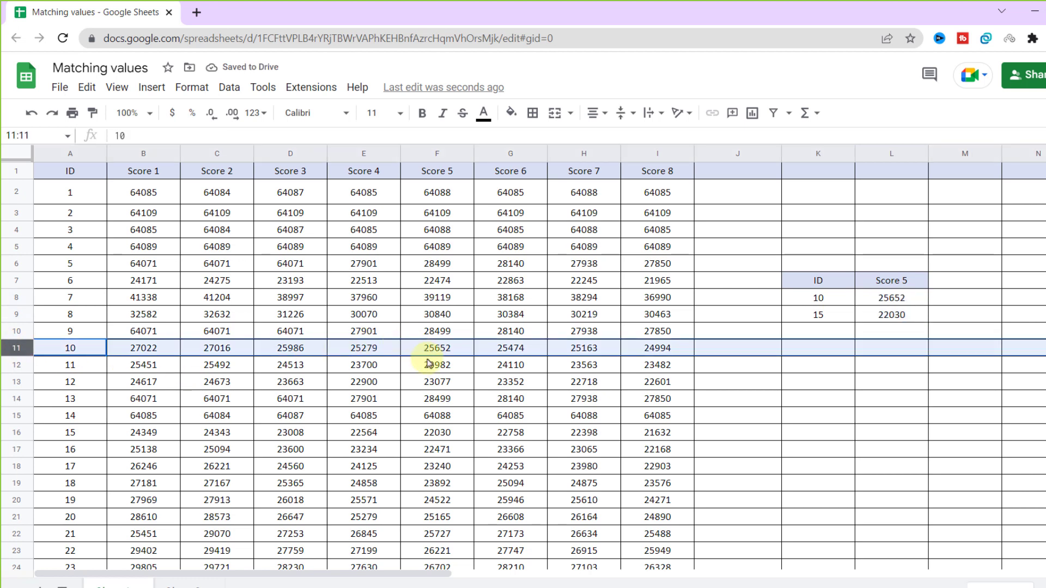
click(891, 432)
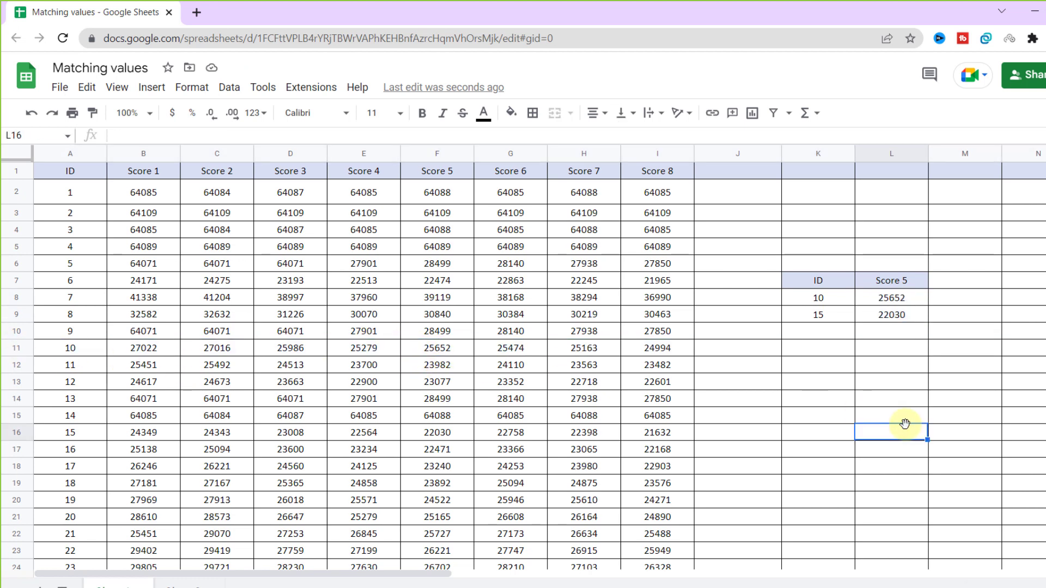
click(247, 12)
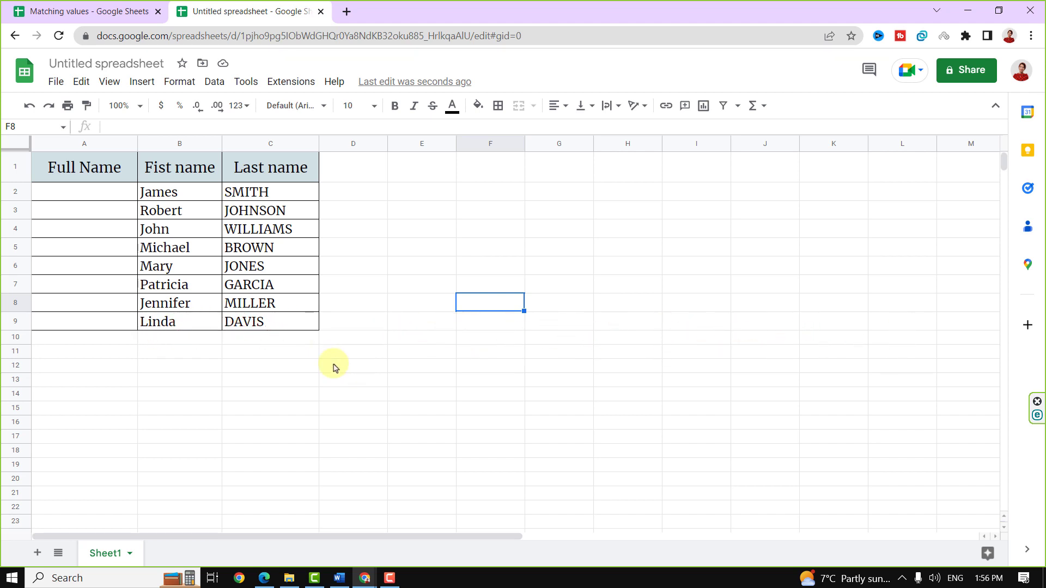
mouse_move(264, 210)
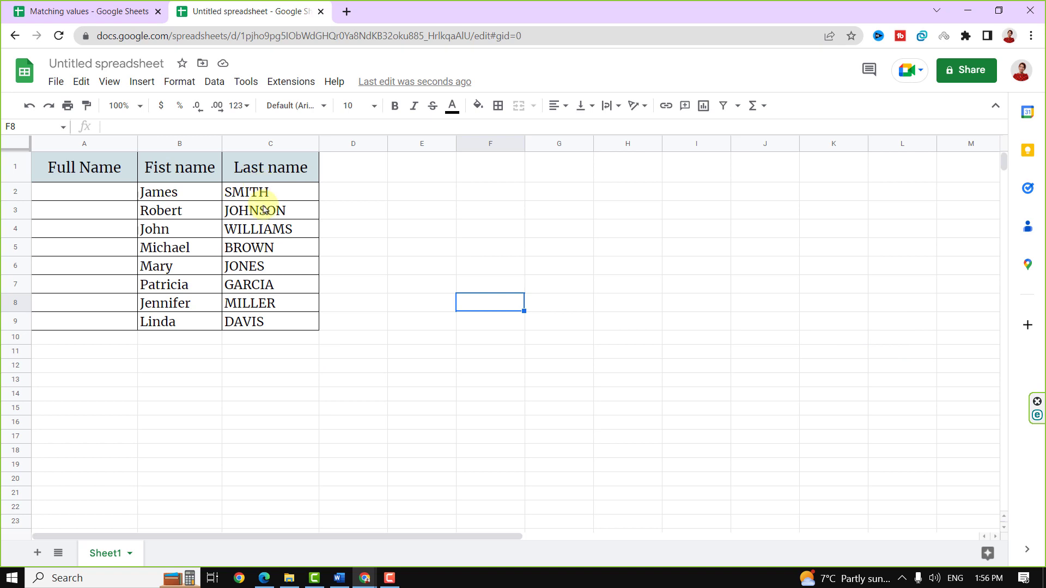
mouse_move(87, 193)
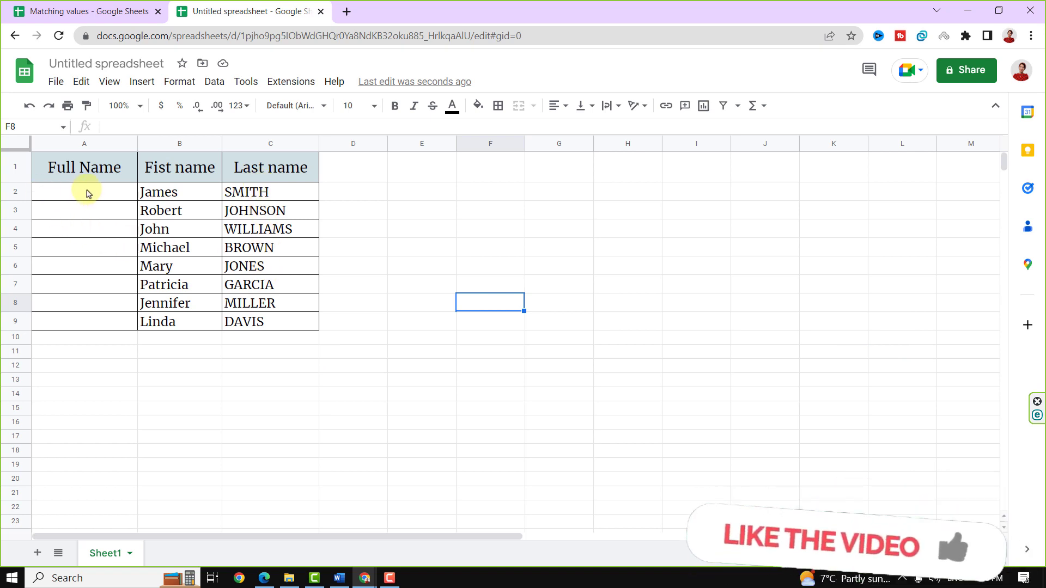
Enter =CONCATENATE(B2,C2) in A2 to join James and SMITH
click(84, 191)
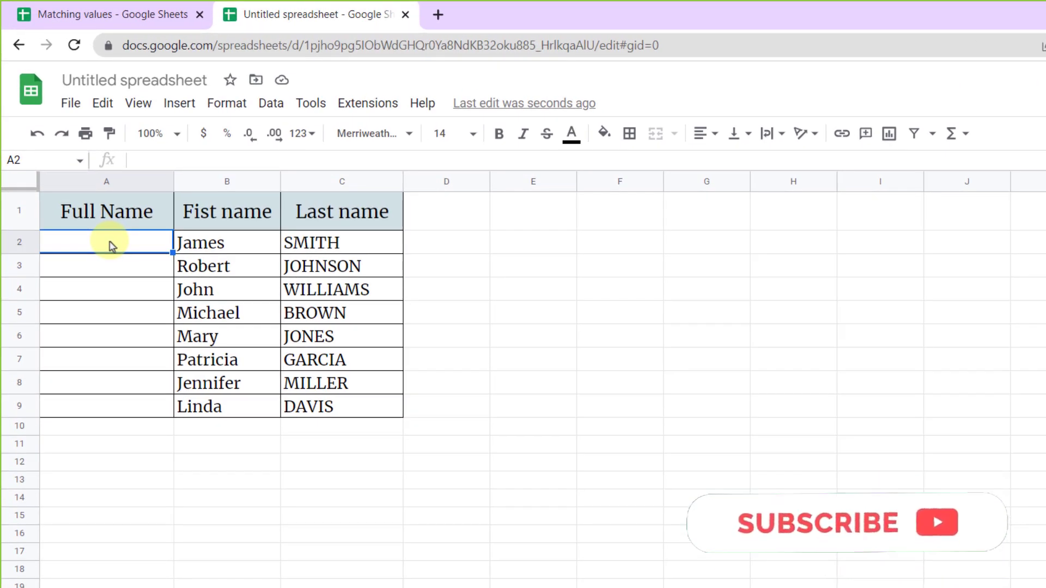
text(=concat)
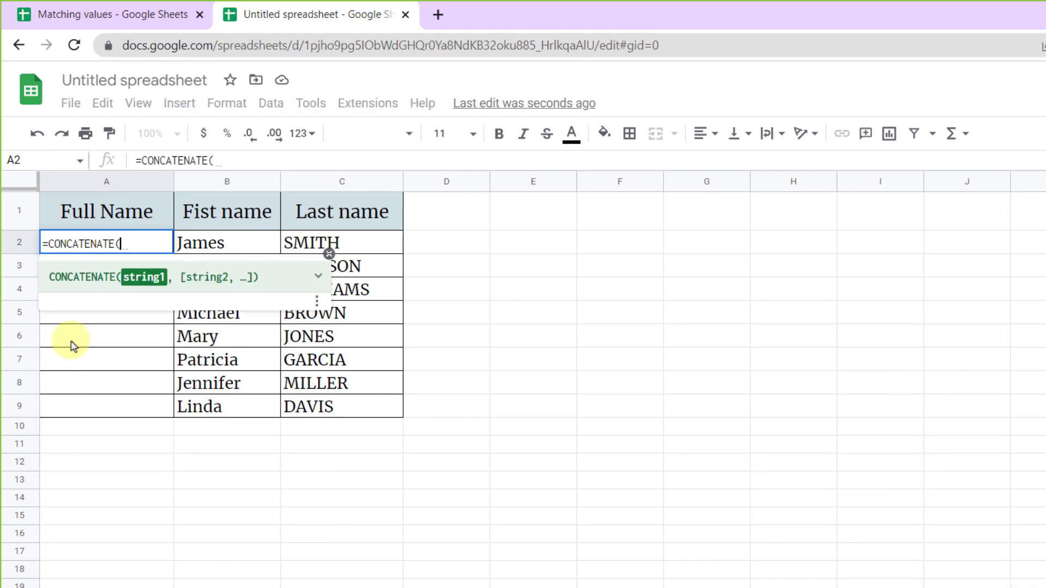
mouse_move(210, 249)
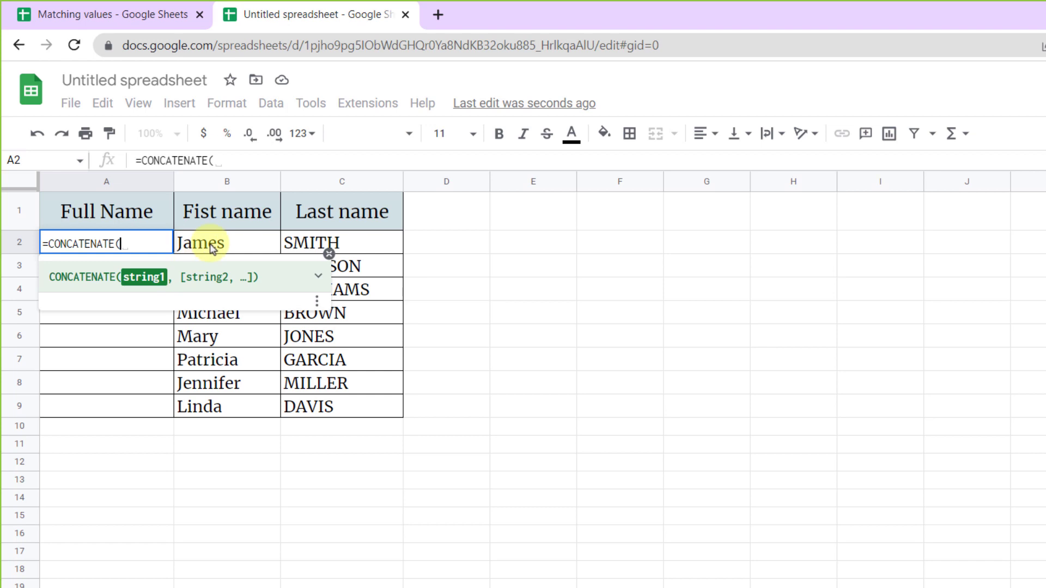
click(227, 242)
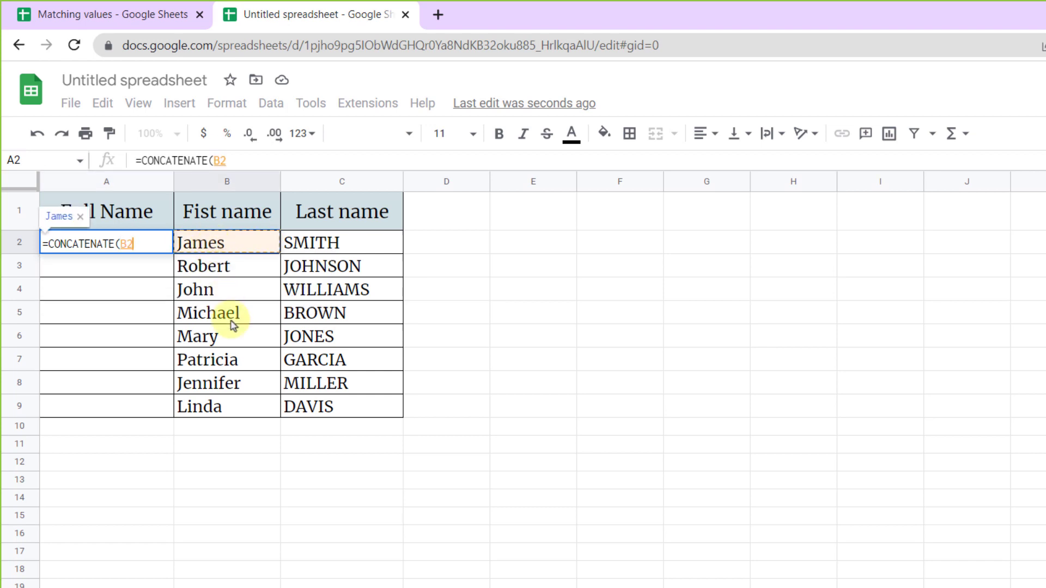
text(,)
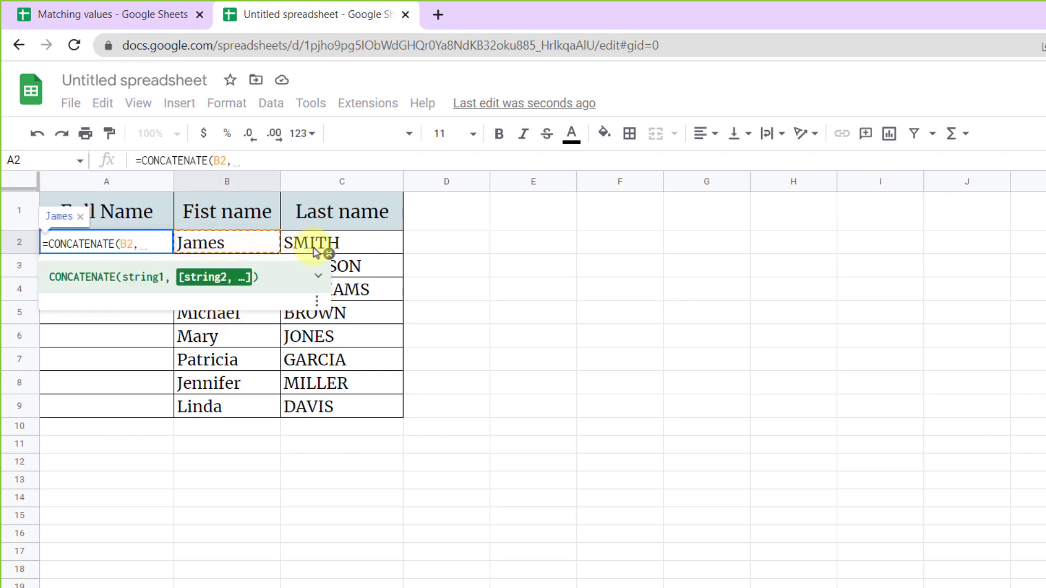
click(341, 241)
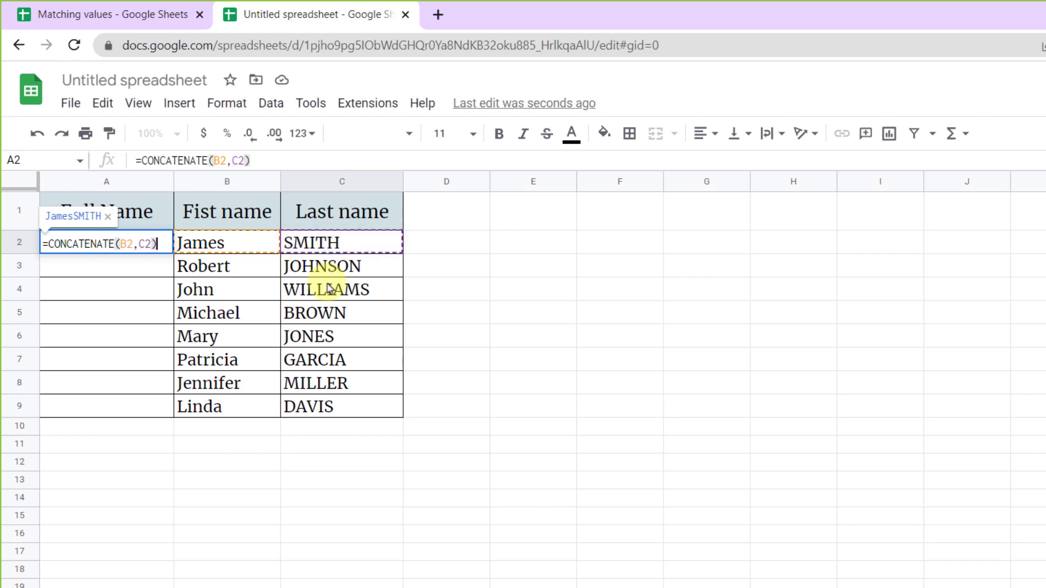
key(Return)
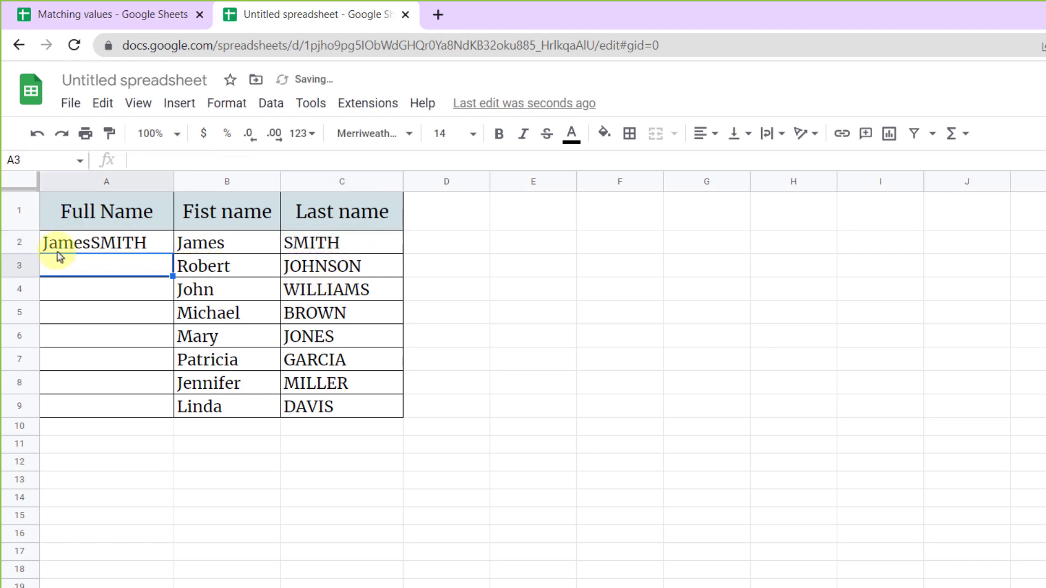
click(105, 242)
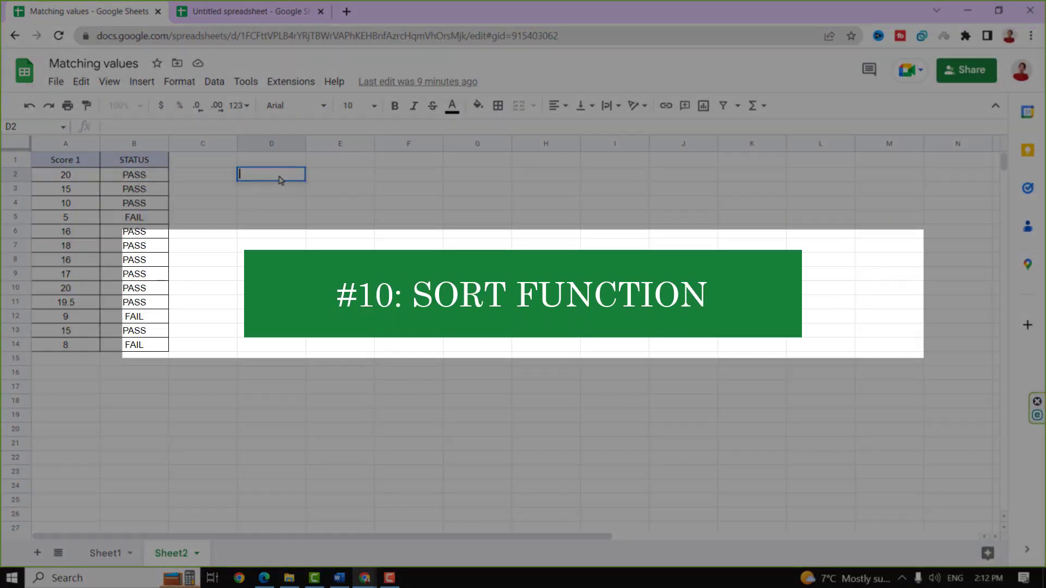
In D2, enter =SORT(A2:B13,1,true) to list the scores ascending by Score 1
click(271, 202)
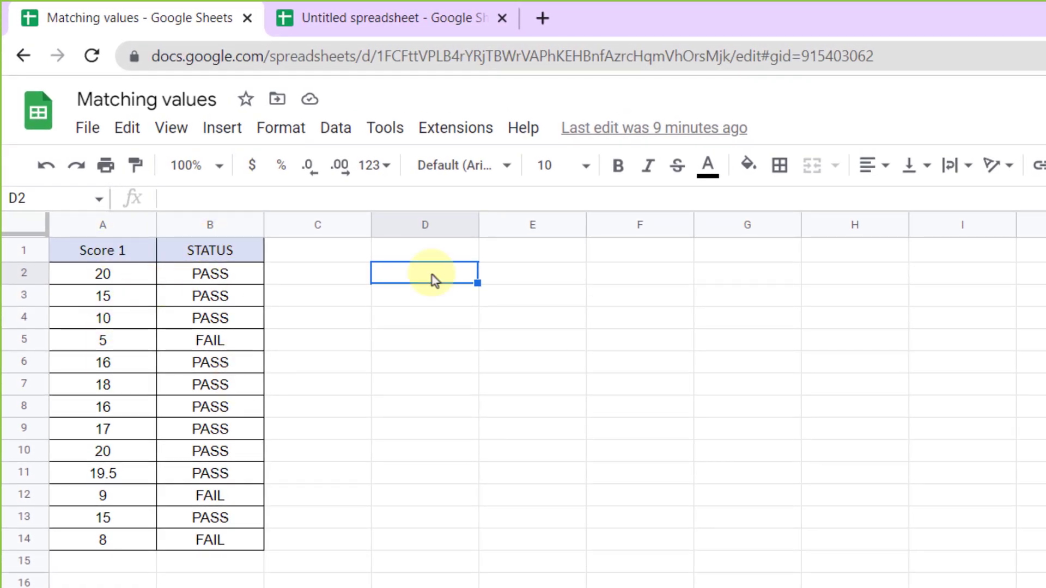
text(=SOE)
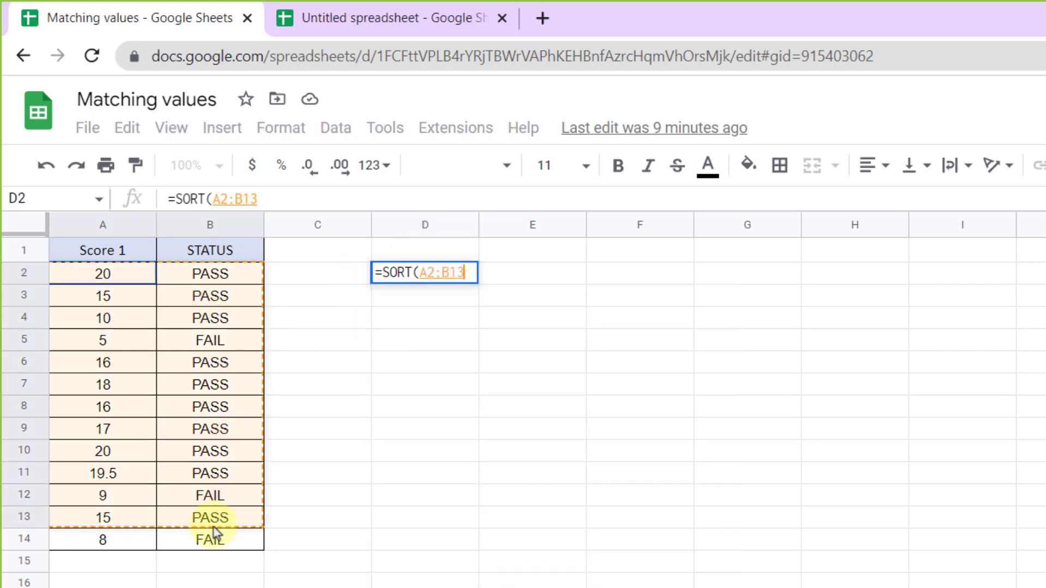
text(,)
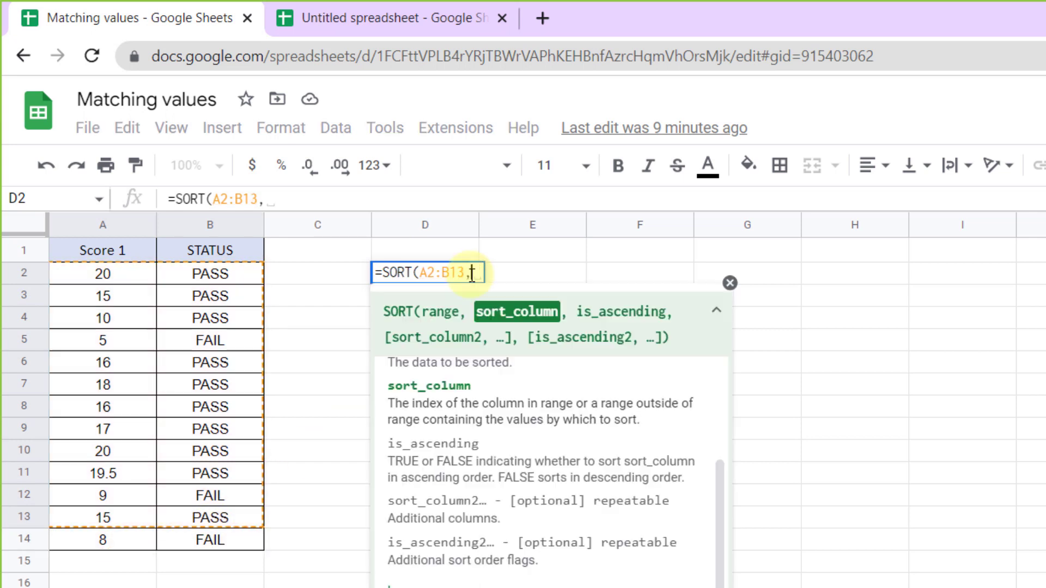
mouse_move(125, 292)
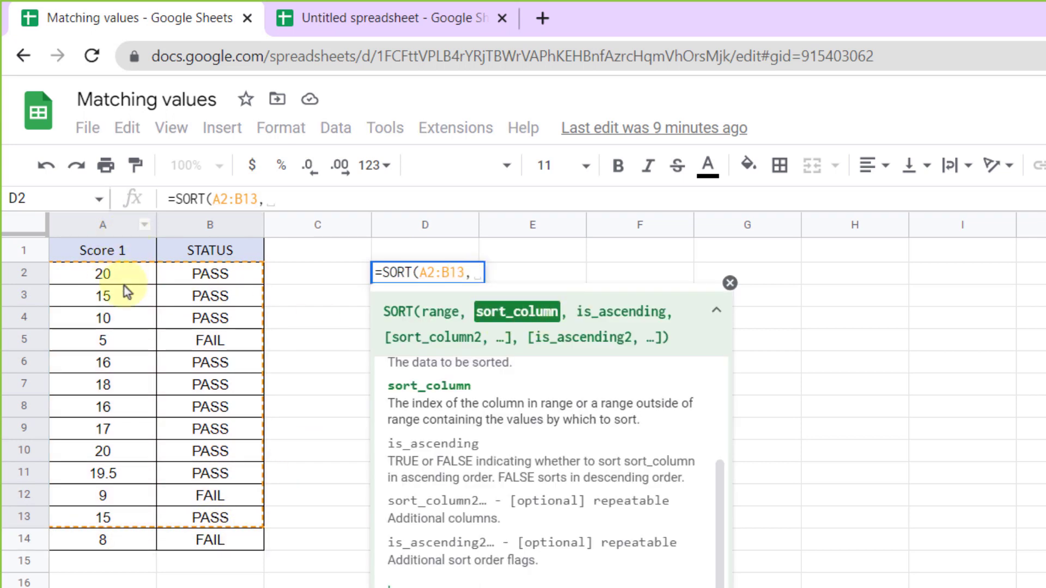
text(1)
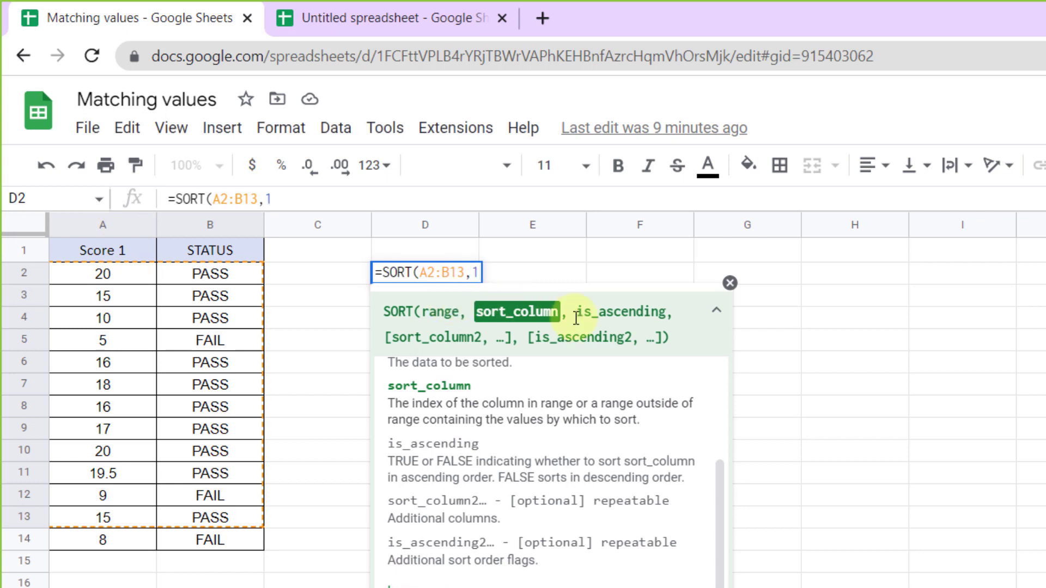
text(,)
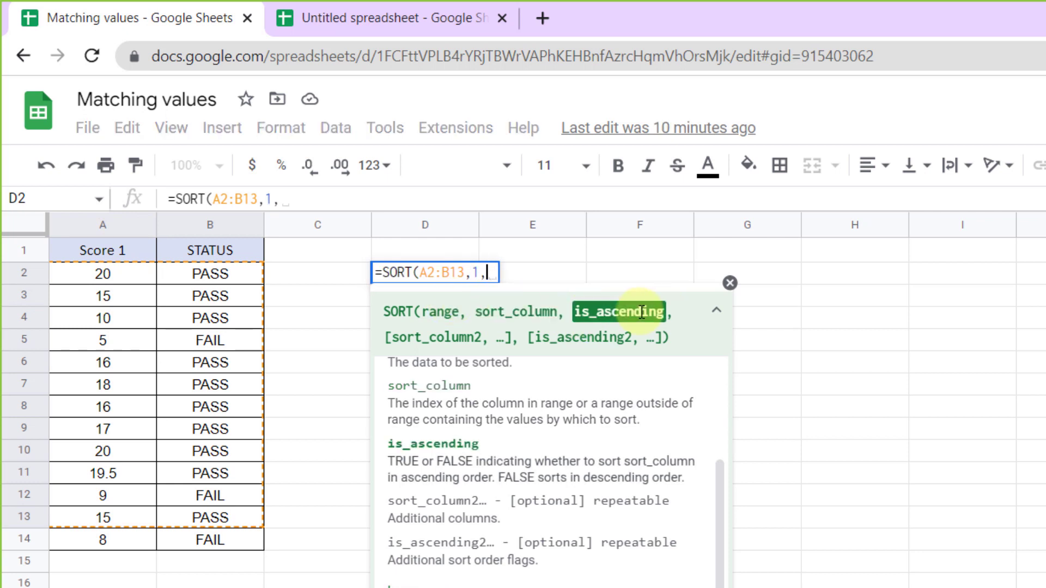
text(true)
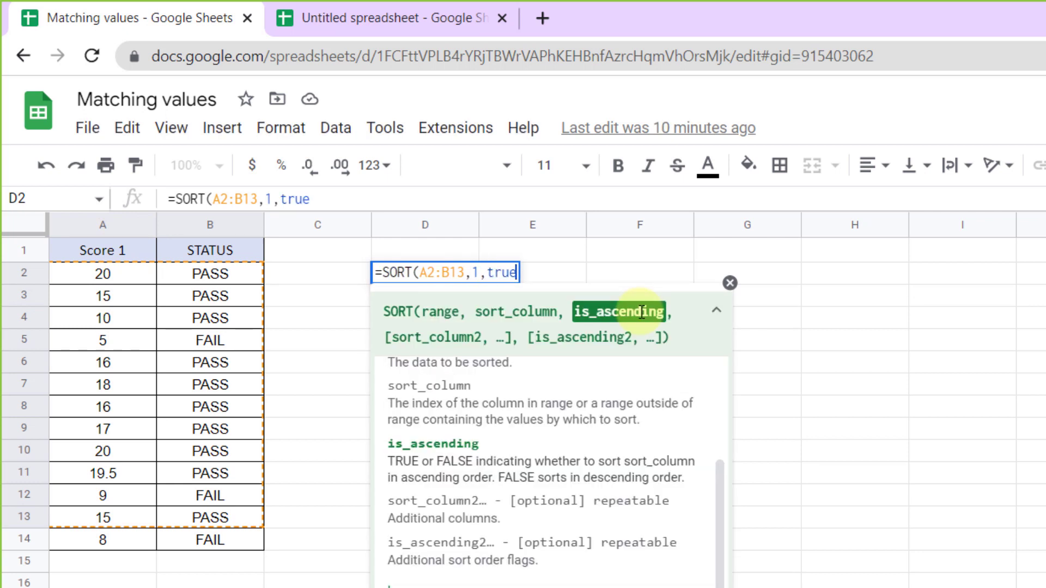
text())
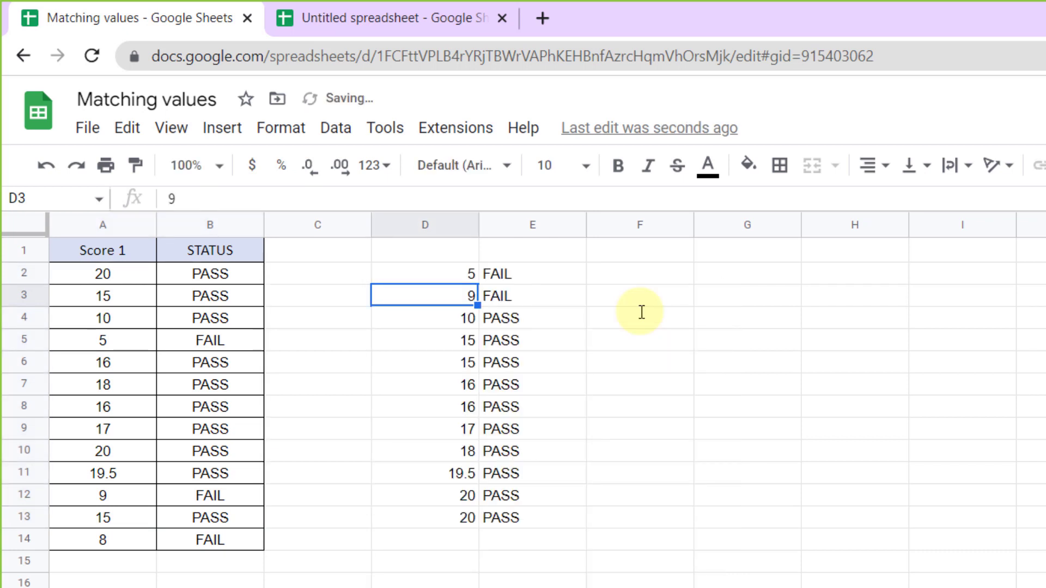
mouse_move(445, 511)
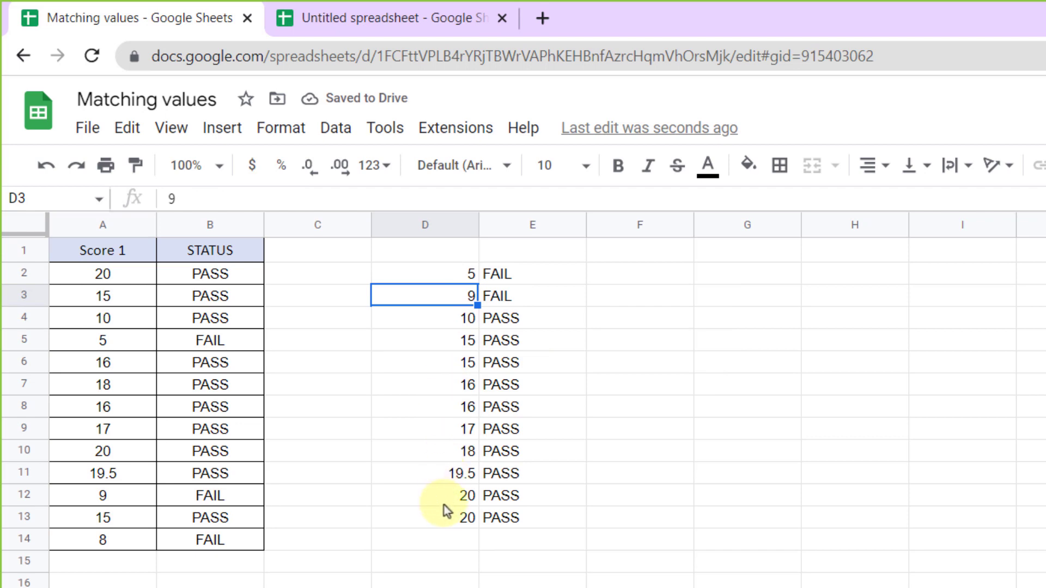